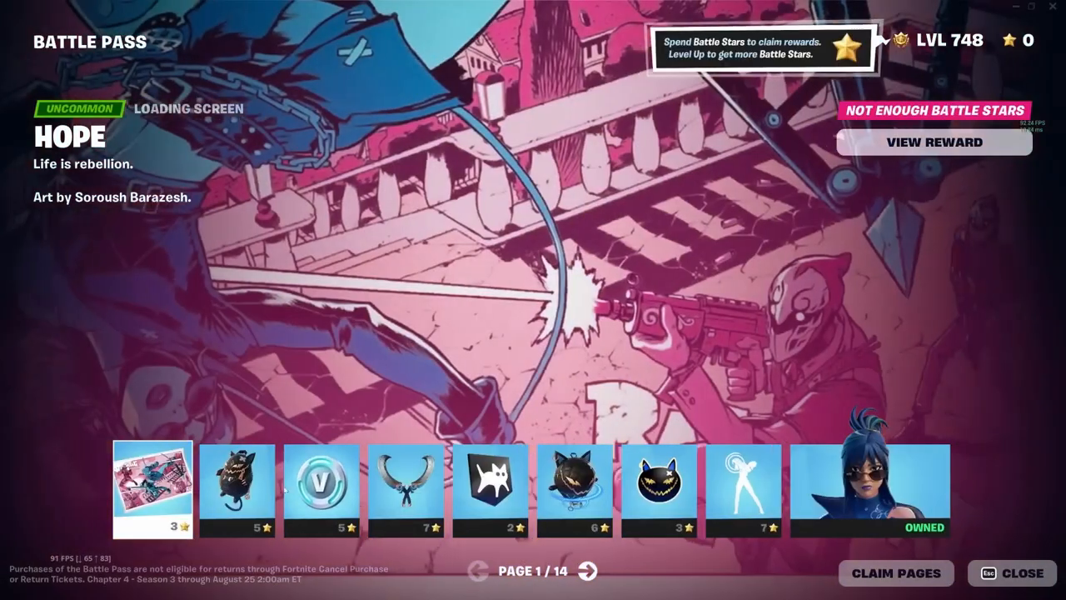
Preview the Ratacat back bling, 100 V-Bucks and Secret Scimitars pickaxe rewards in turn.
{"action": "left_click", "coordinate": [237, 489]}
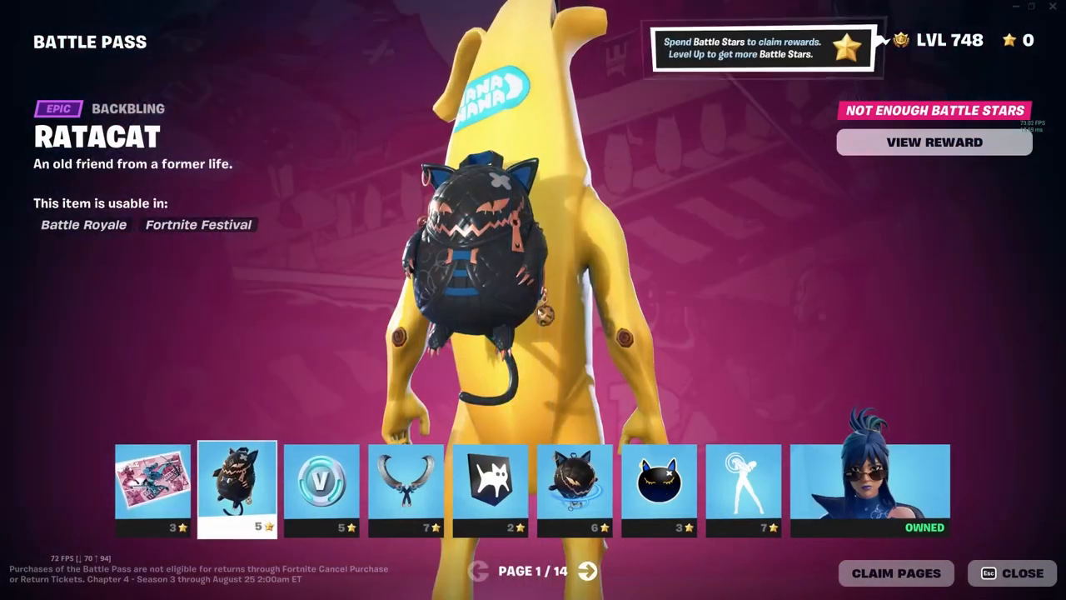
{"action": "left_click", "coordinate": [321, 489]}
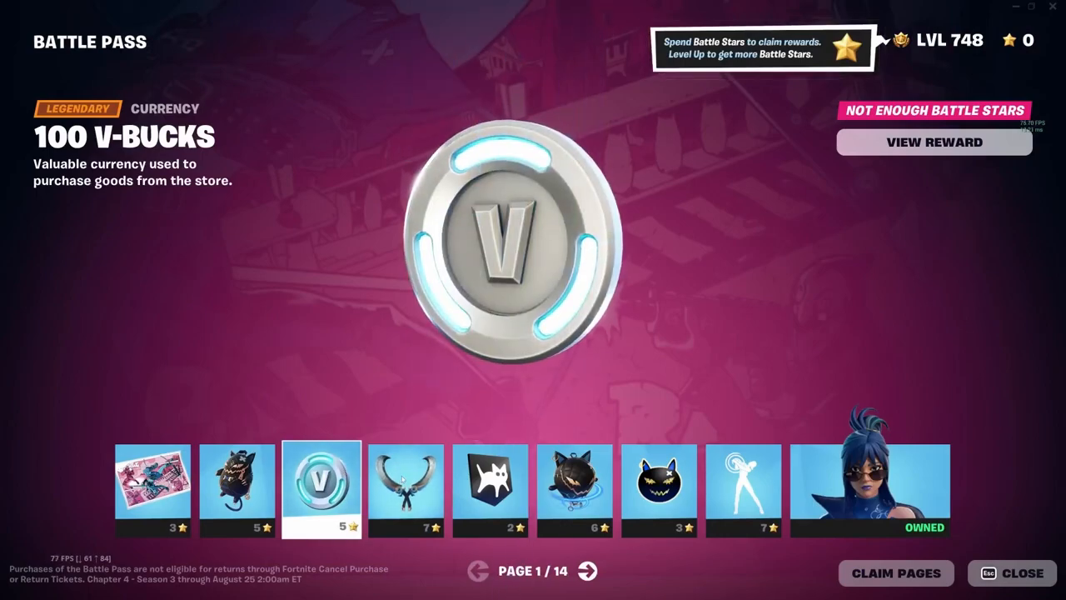
{"action": "left_click", "coordinate": [405, 489]}
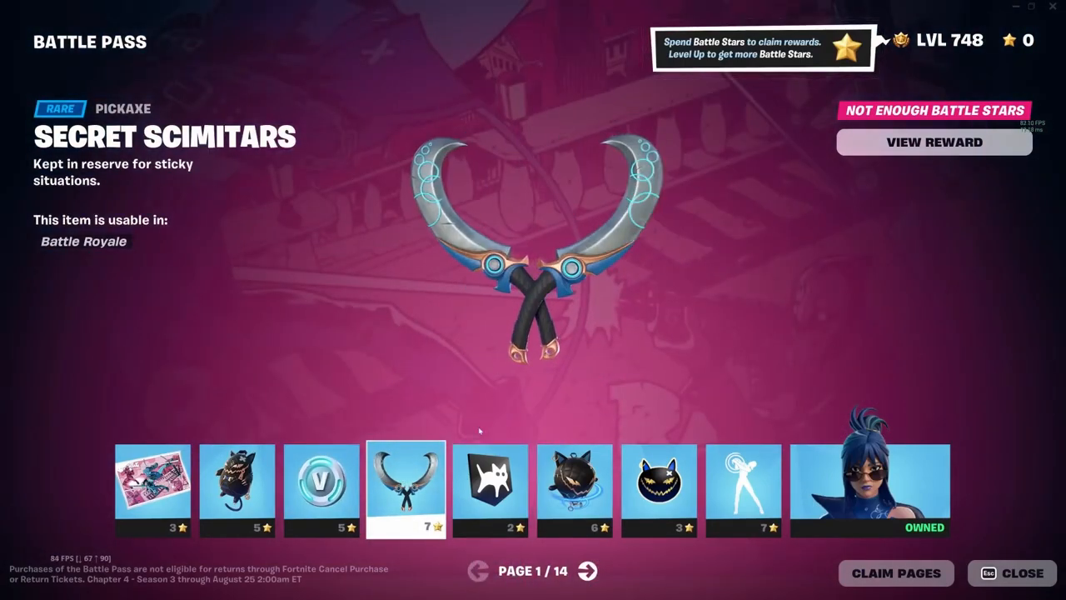
Switch to the Hiro page and scroll to the Economy, Live Ops and Social feature cards.
{"action": "key", "text": "alt+tab"}
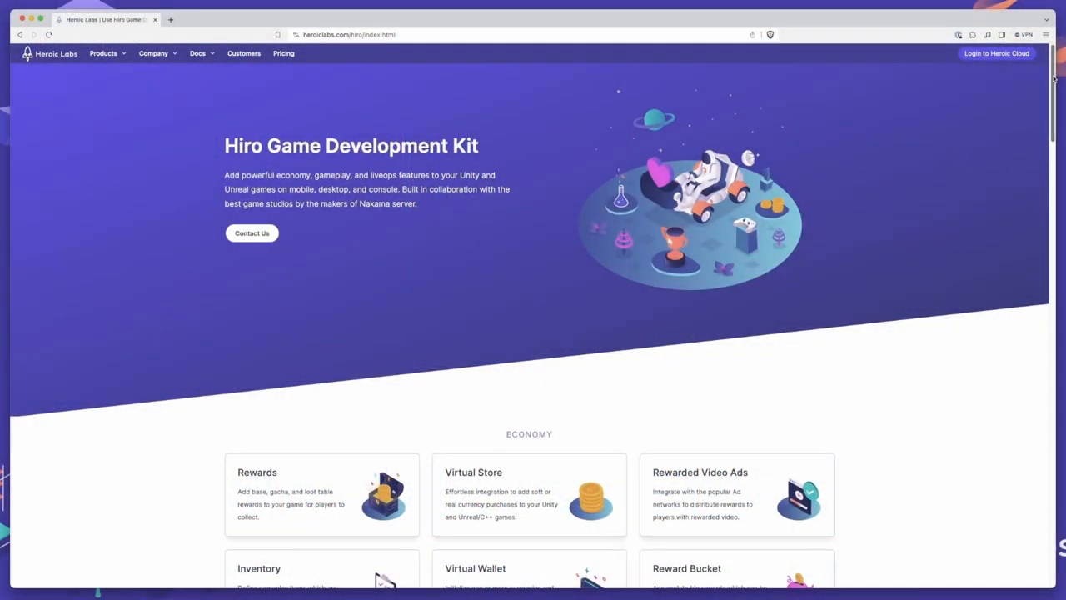
{"action": "scroll", "scroll_direction": "down", "scroll_amount": 3}
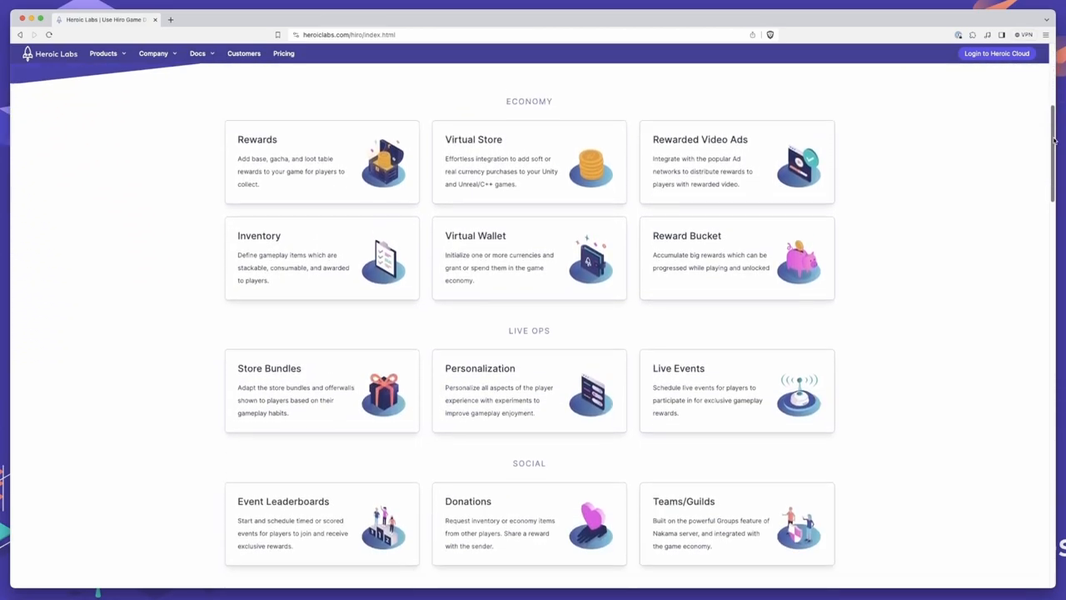
{"action": "scroll", "scroll_direction": "down", "scroll_amount": 3}
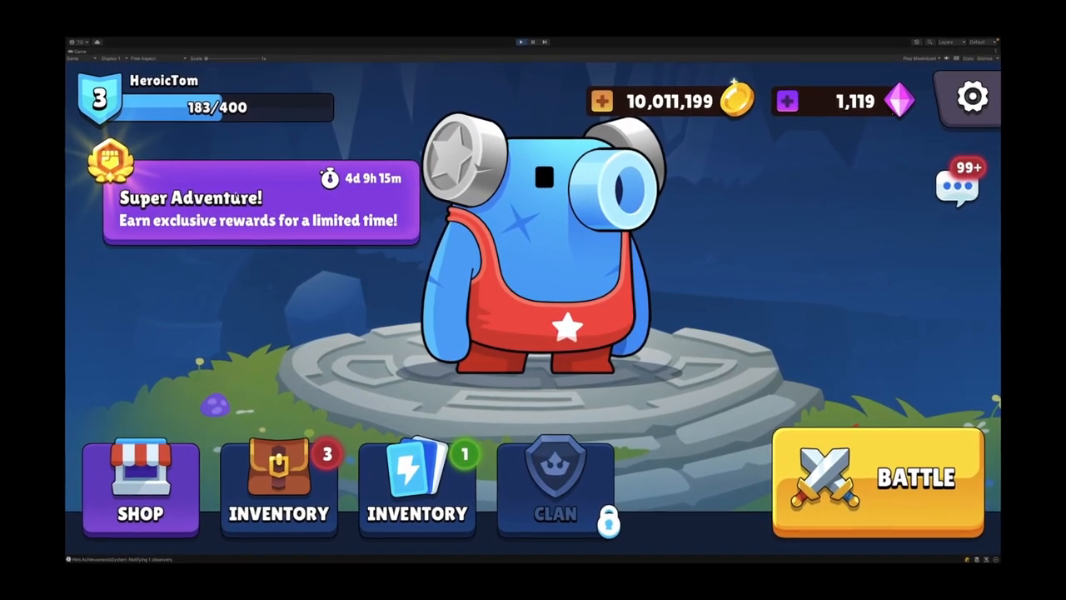
Dismiss the 10 gem reward, add 1,000 points and claim the completed Stage 1 reward.
{"action": "left_click", "coordinate": [258, 204]}
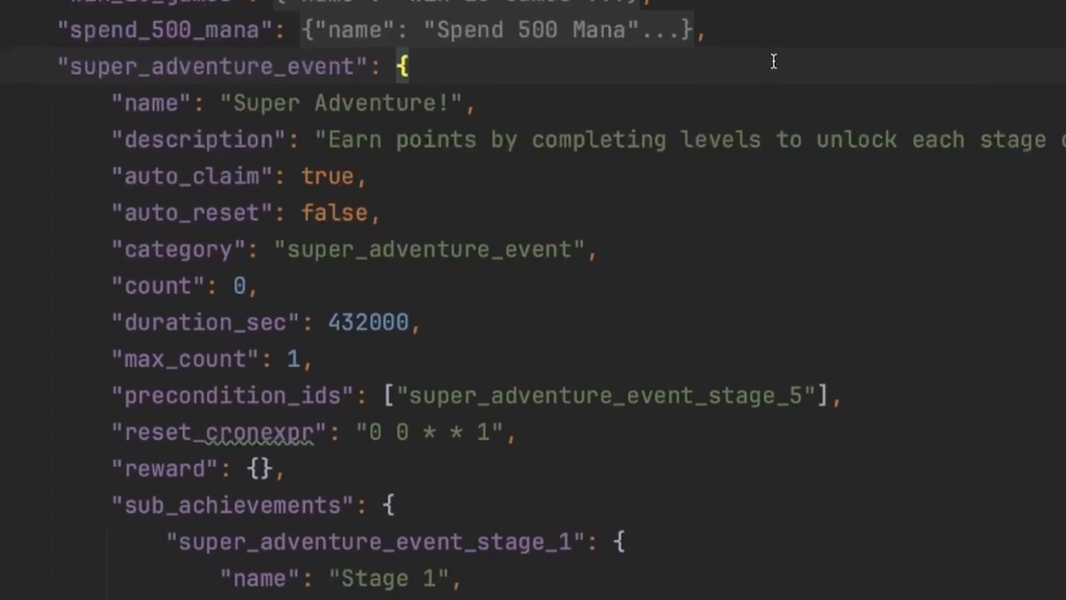
{"action": "scroll", "scroll_direction": "down", "scroll_amount": 3}
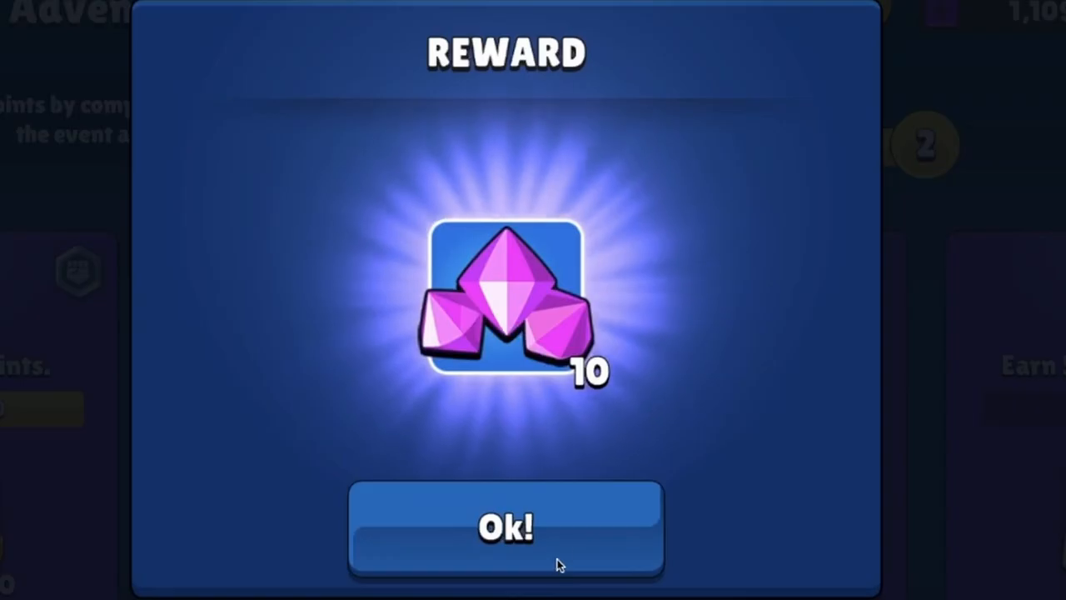
{"action": "left_click", "coordinate": [506, 527]}
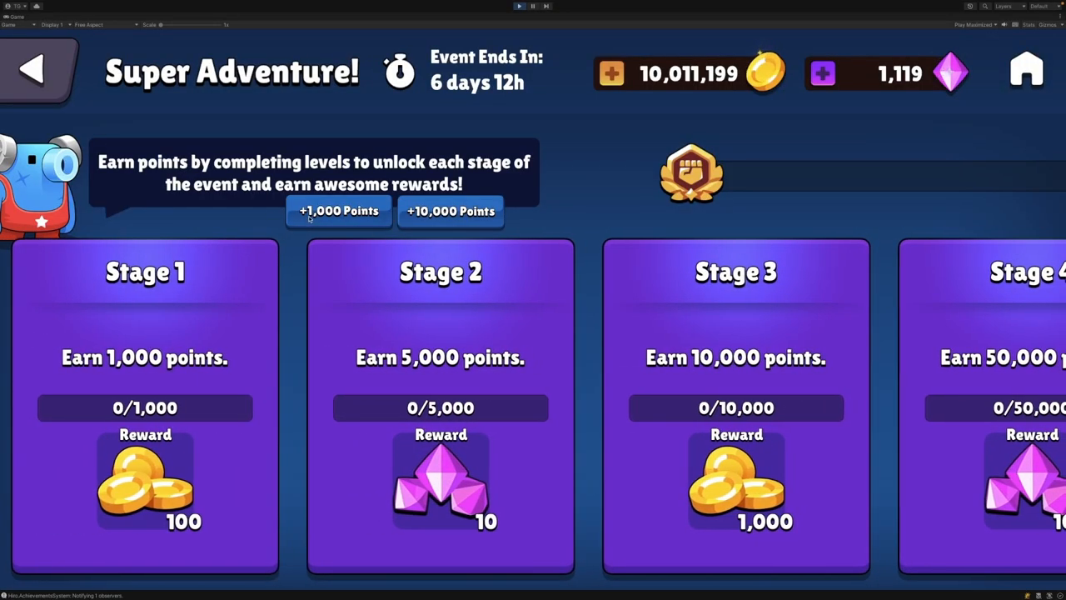
{"action": "left_click", "coordinate": [339, 211]}
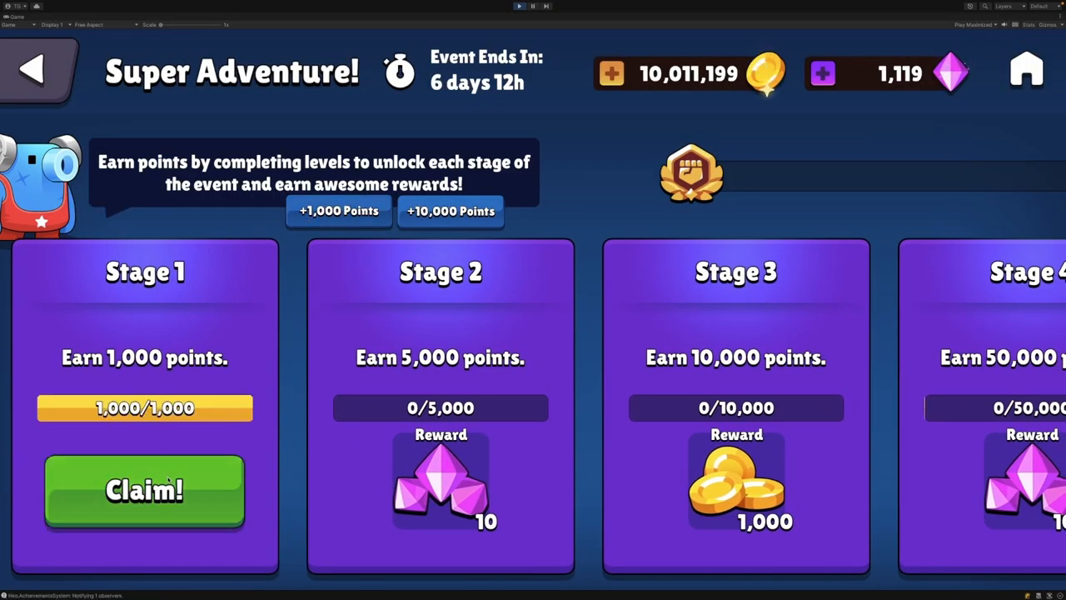
{"action": "left_click", "coordinate": [144, 489]}
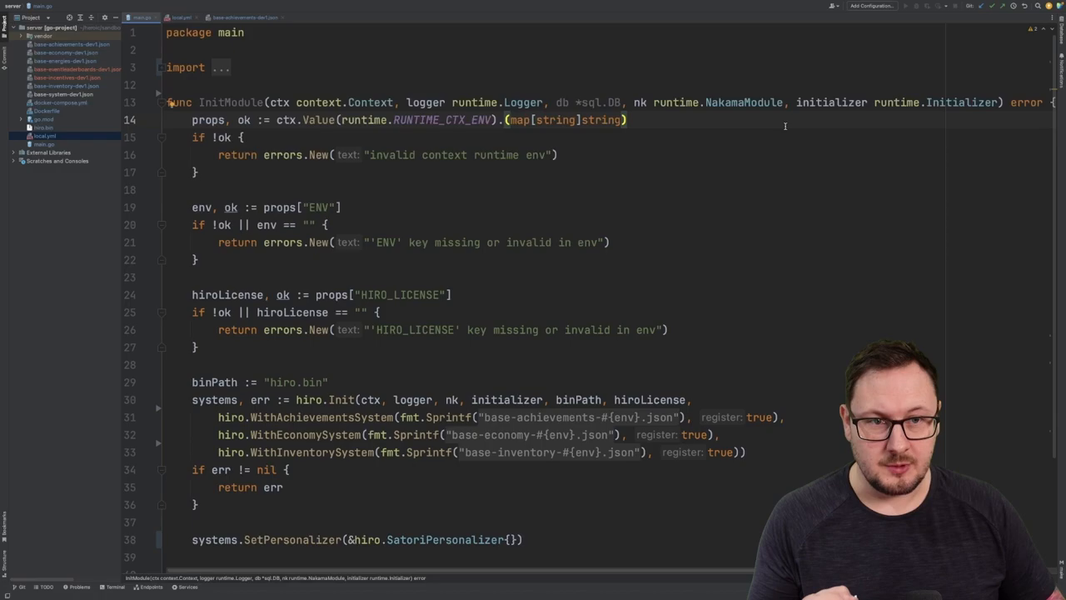
{"action": "mouse_move", "coordinate": [727, 153]}
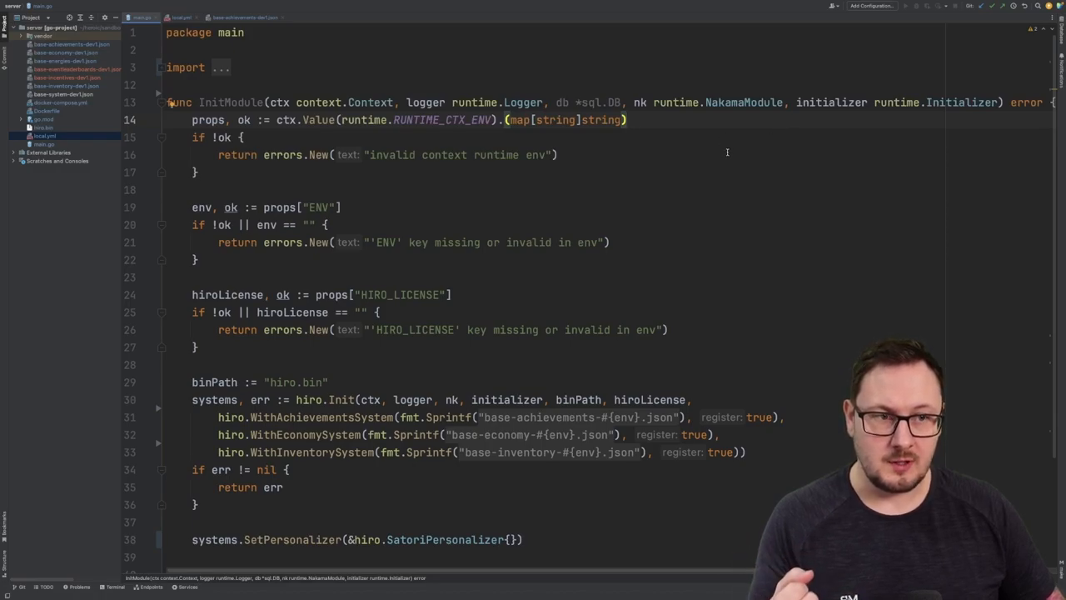
{"action": "mouse_move", "coordinate": [738, 155]}
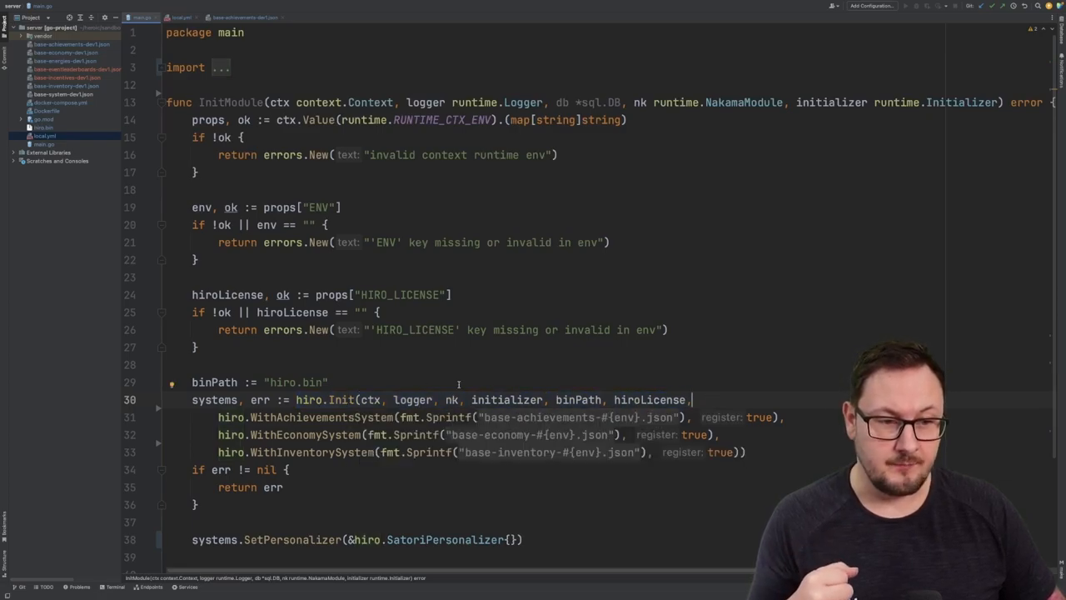
Review InitModule in main.go, then switch to base-achievements-dev1.json.
{"action": "double_click", "coordinate": [578, 399]}
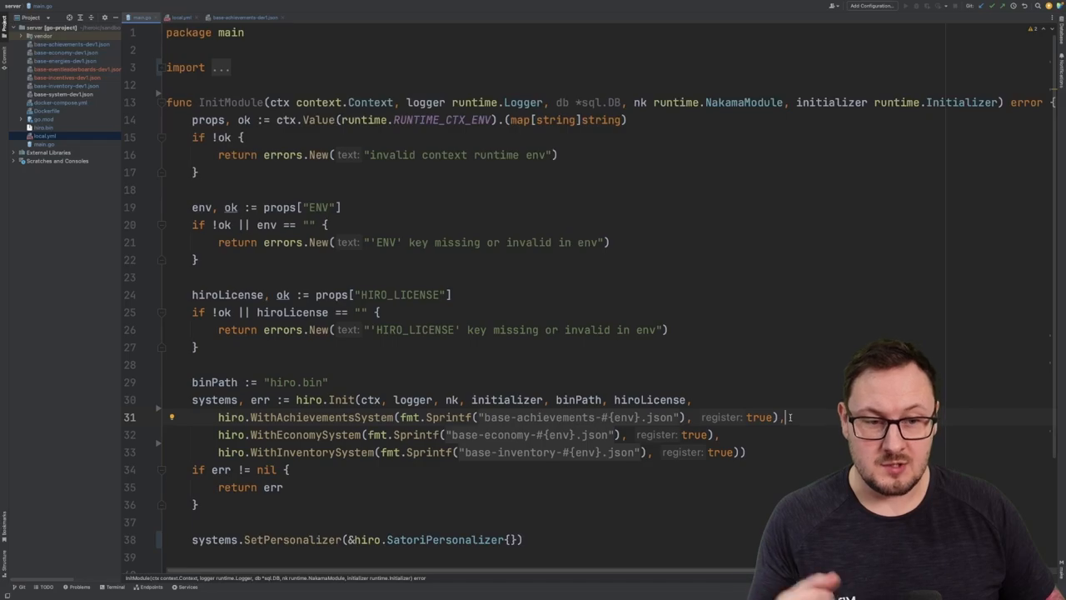
{"action": "left_click", "coordinate": [242, 17]}
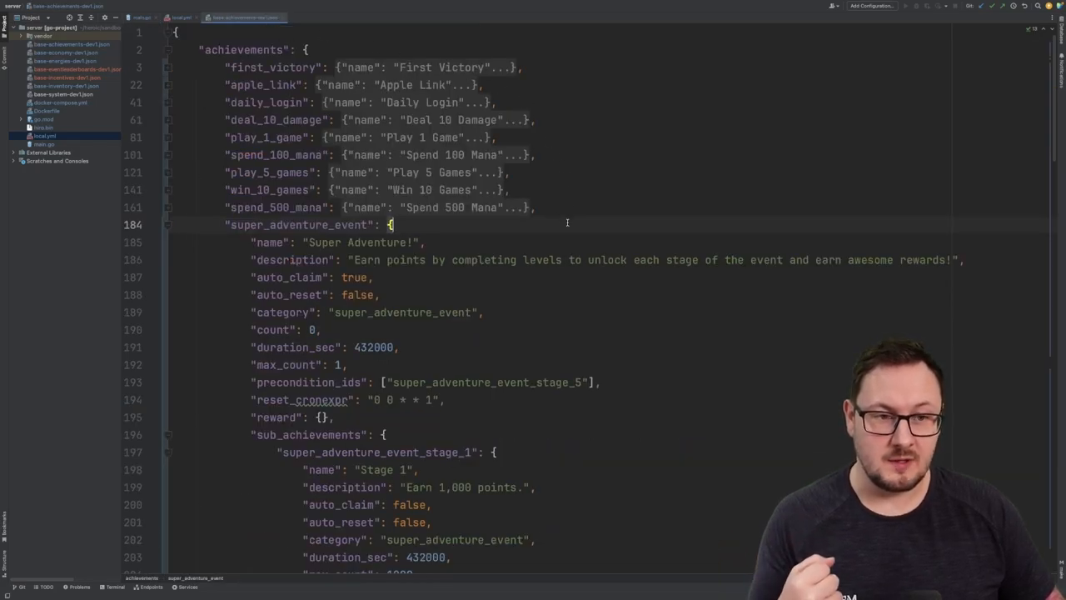
{"action": "double_click", "coordinate": [298, 224]}
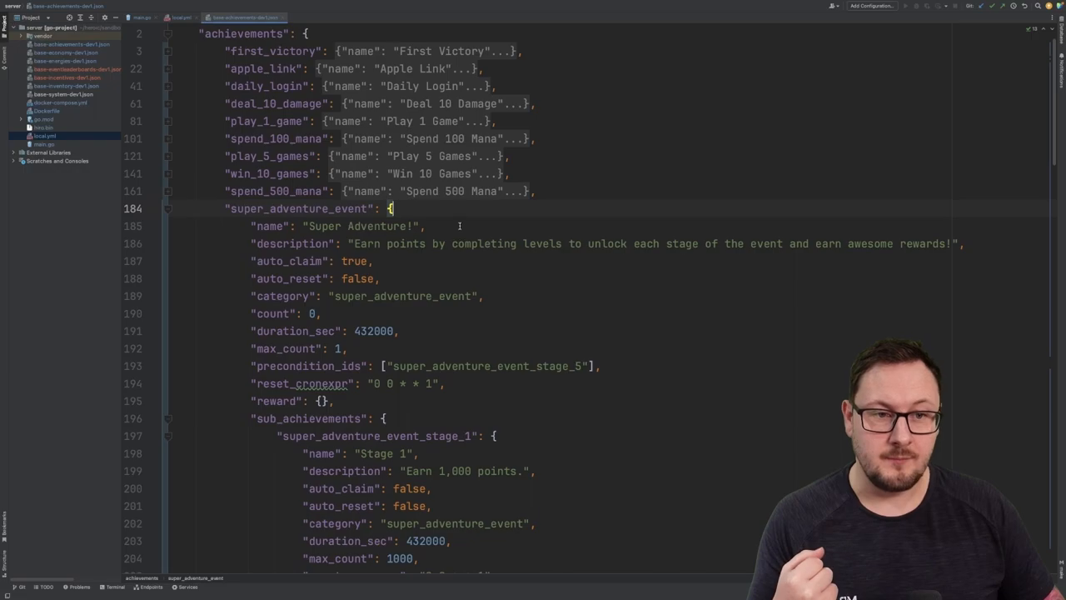
{"action": "double_click", "coordinate": [291, 243]}
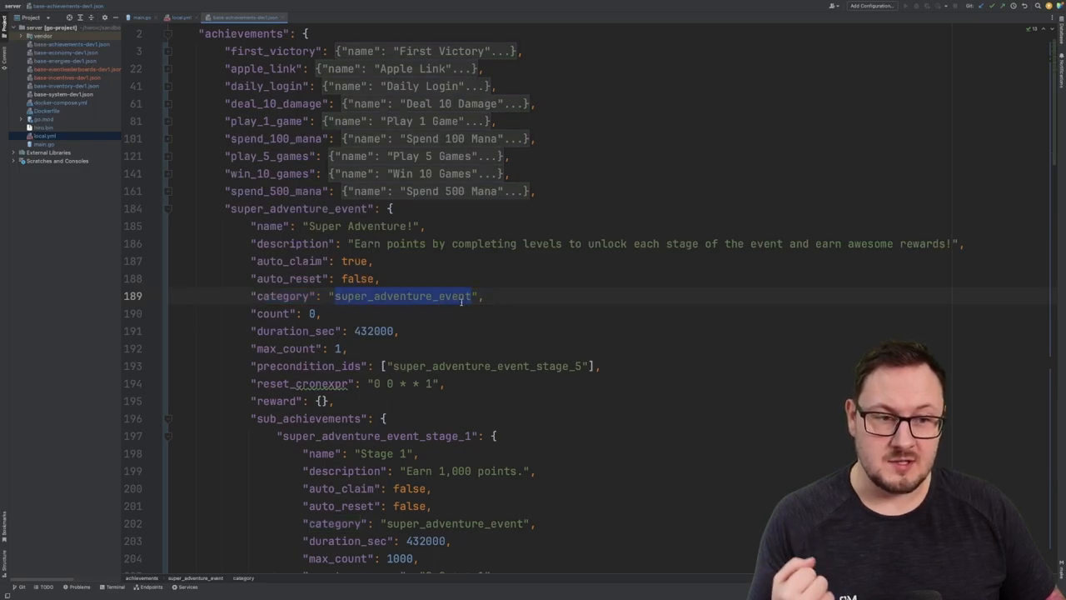
{"action": "left_click", "coordinate": [310, 313]}
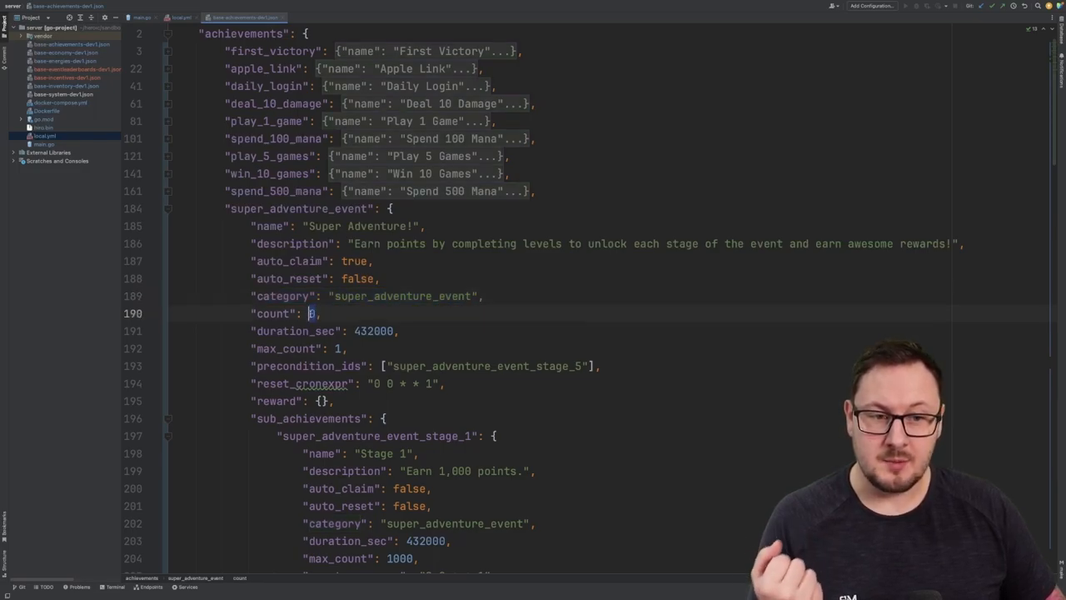
{"action": "left_click", "coordinate": [321, 313]}
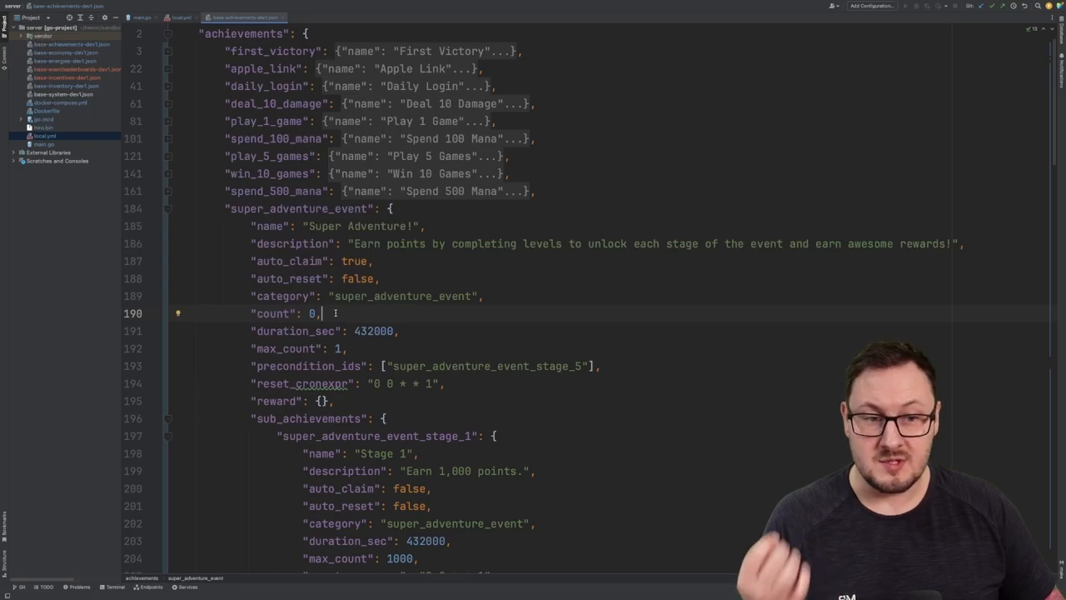
{"action": "scroll", "scroll_direction": "up", "scroll_amount": 3}
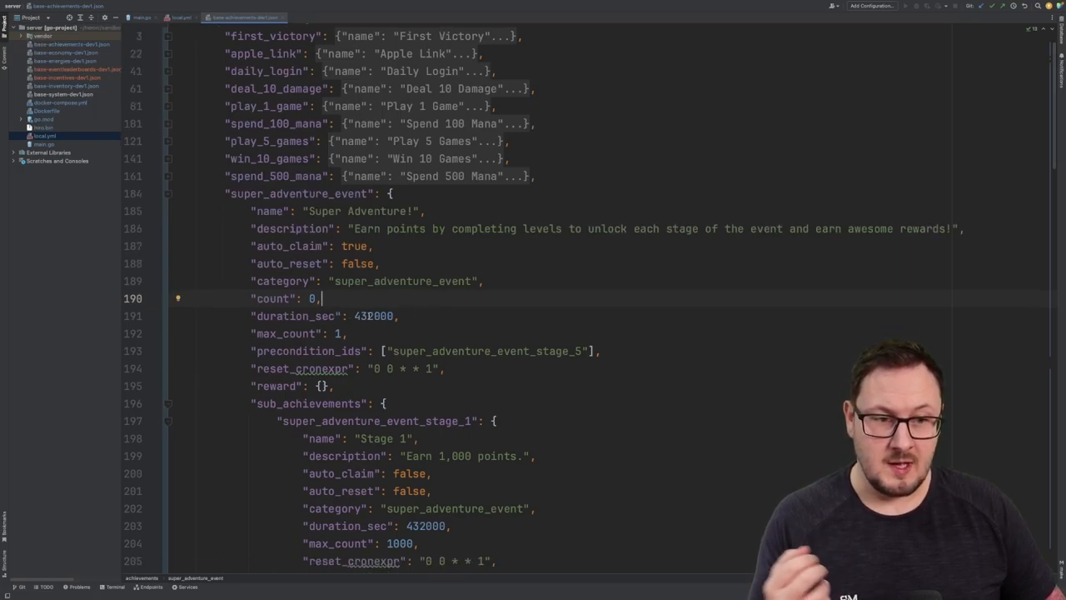
{"action": "double_click", "coordinate": [373, 316]}
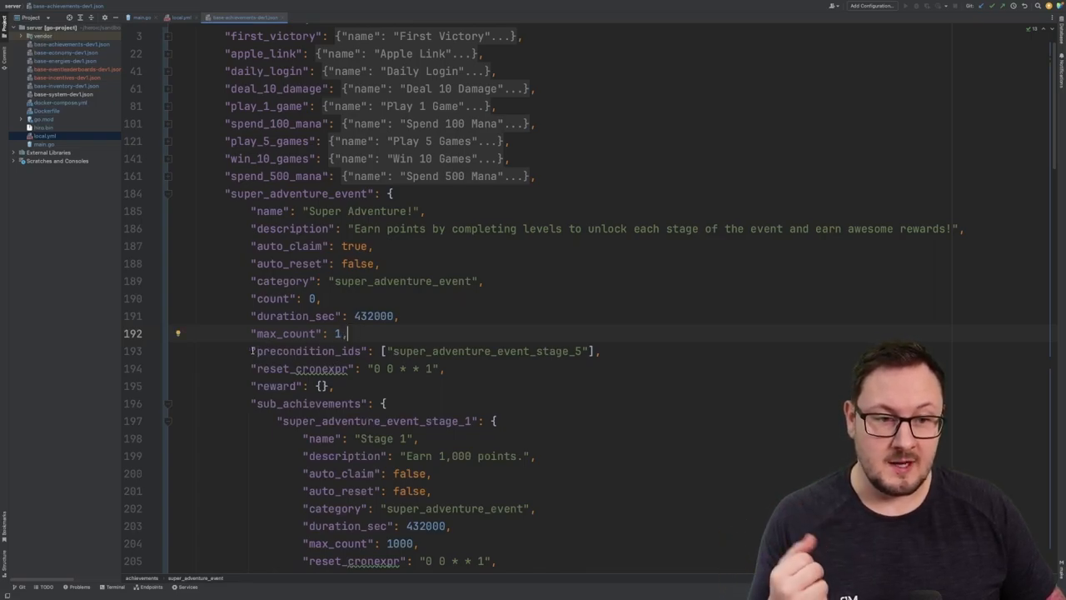
{"action": "double_click", "coordinate": [308, 350]}
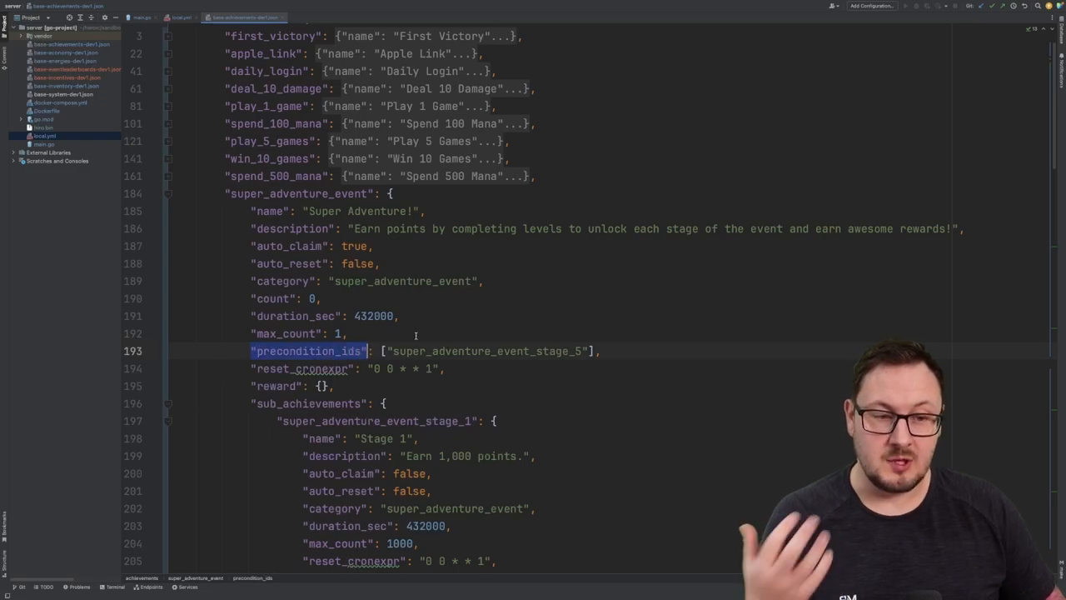
{"action": "left_click", "coordinate": [601, 351]}
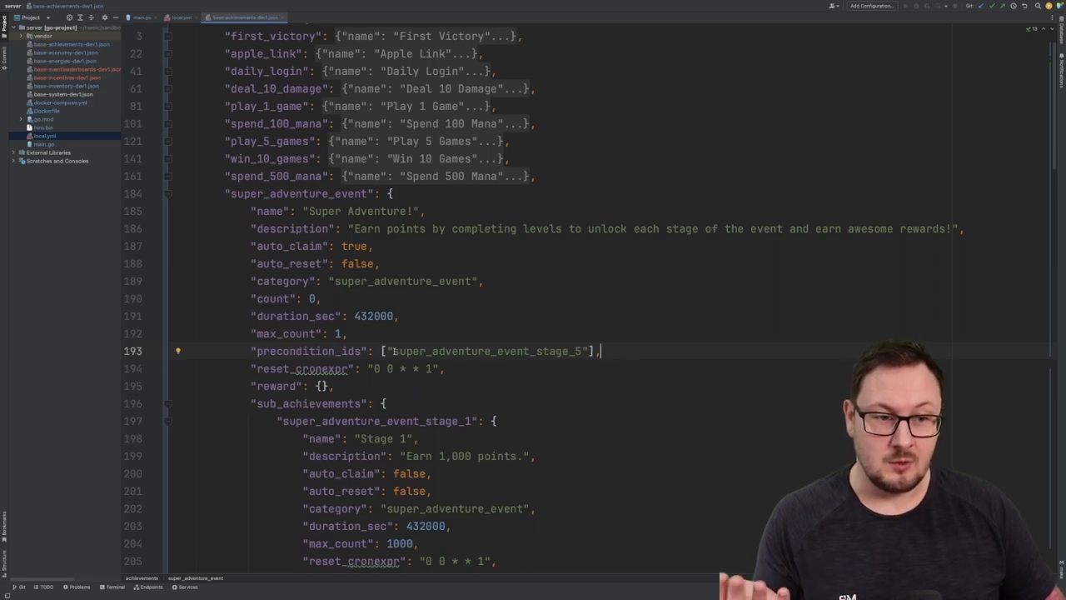
{"action": "double_click", "coordinate": [442, 350]}
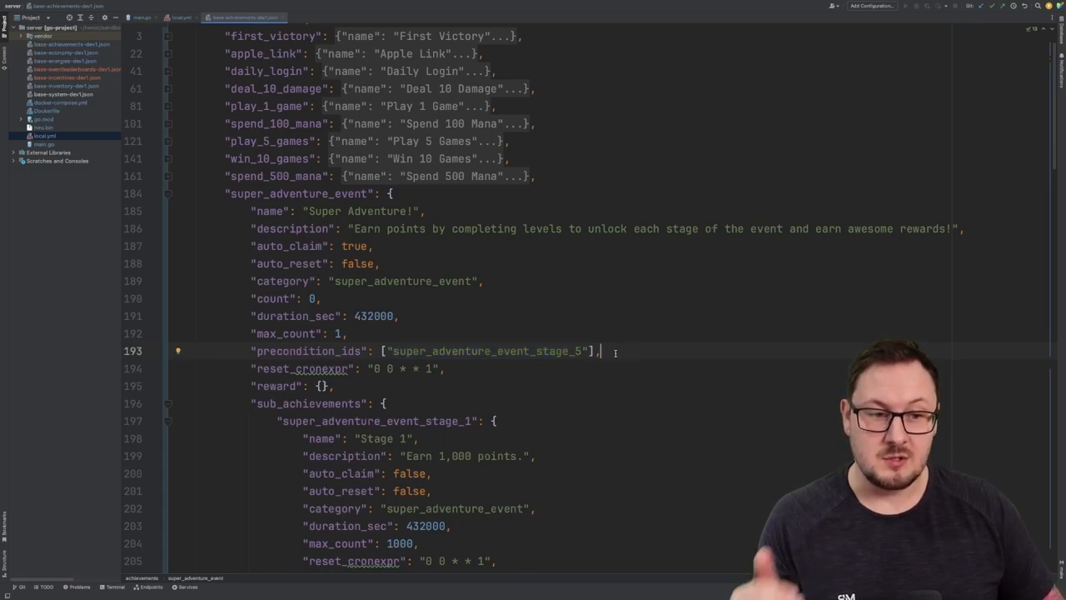
{"action": "double_click", "coordinate": [488, 351]}
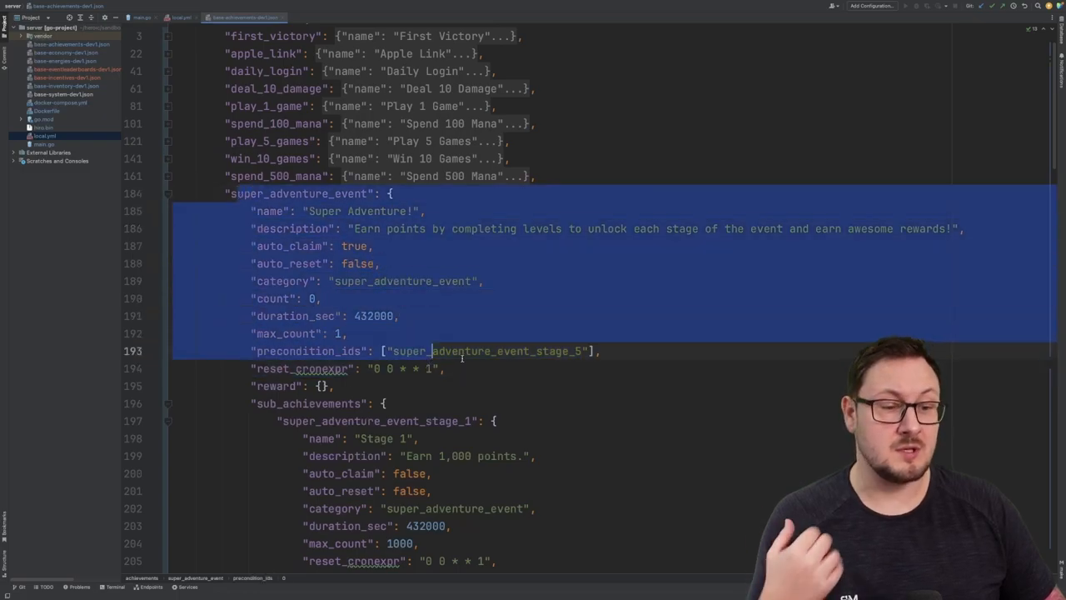
{"action": "left_click", "coordinate": [445, 369]}
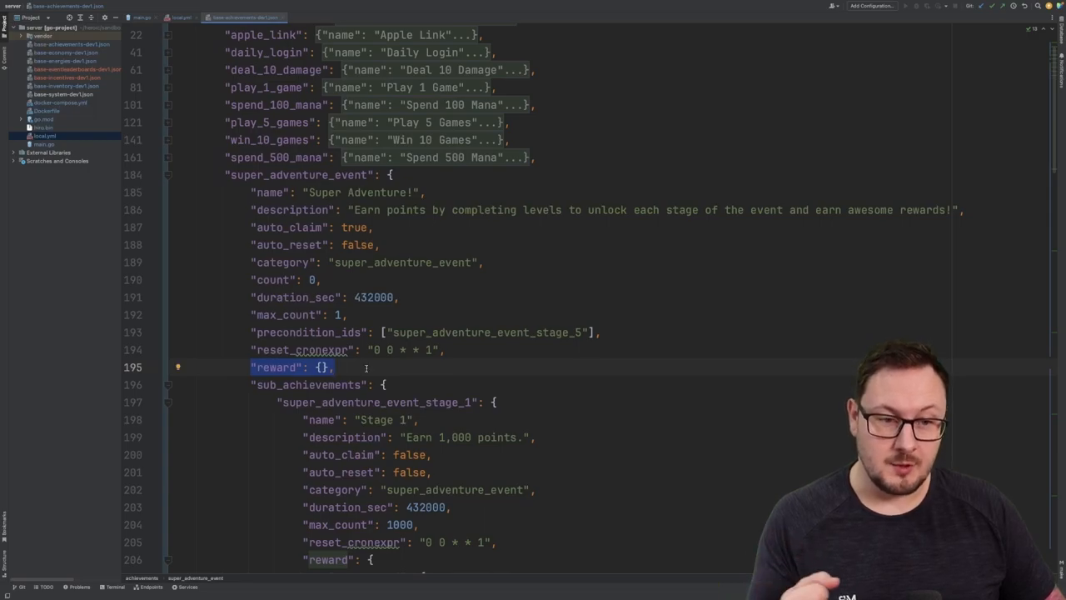
{"action": "left_click", "coordinate": [322, 367]}
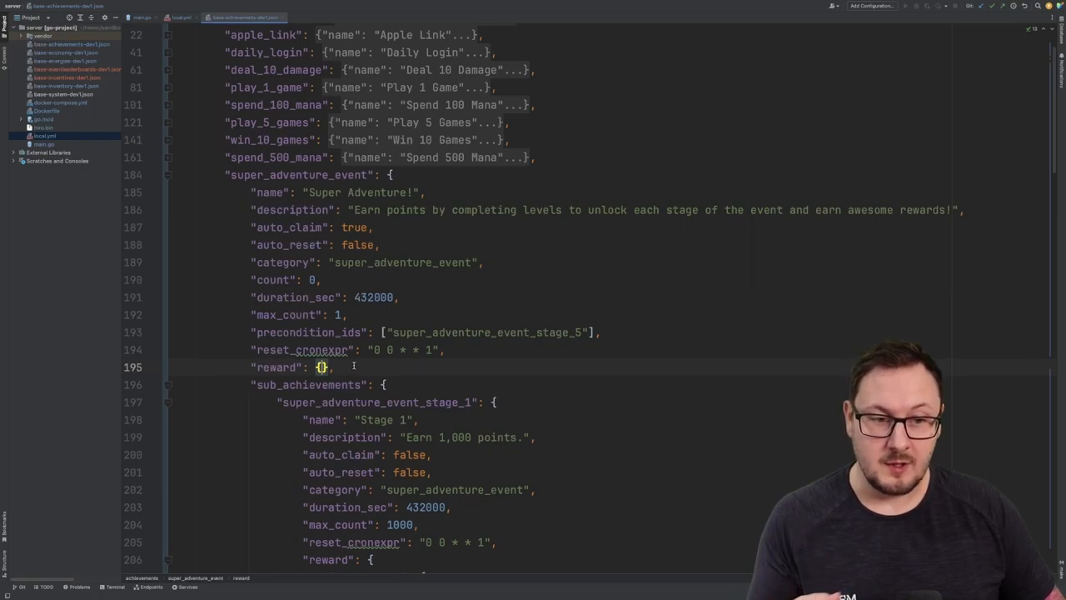
{"action": "scroll", "scroll_direction": "down", "scroll_amount": 3}
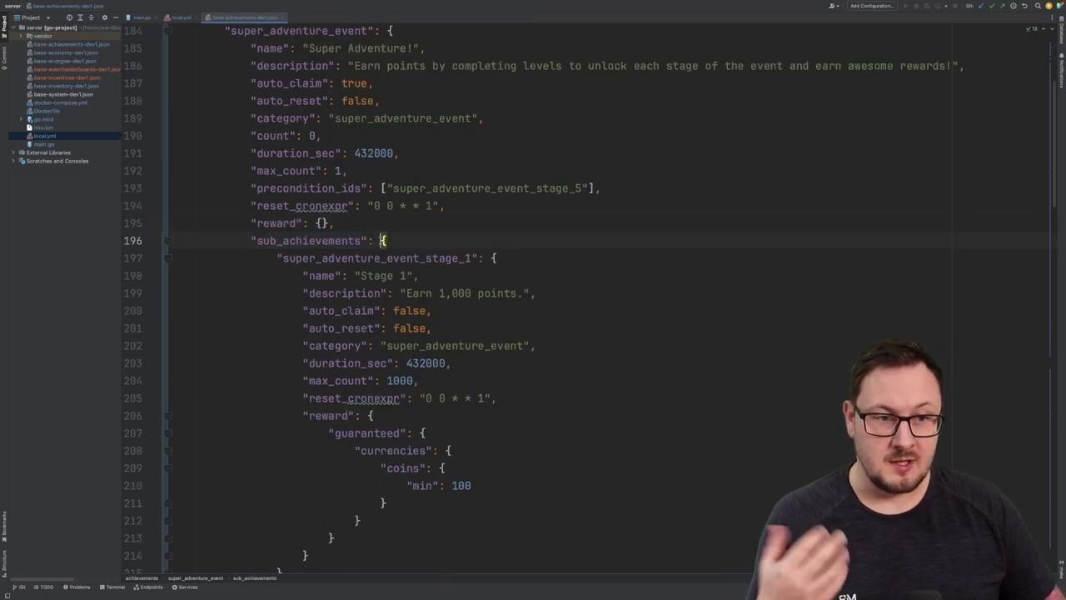
{"action": "left_click", "coordinate": [278, 258]}
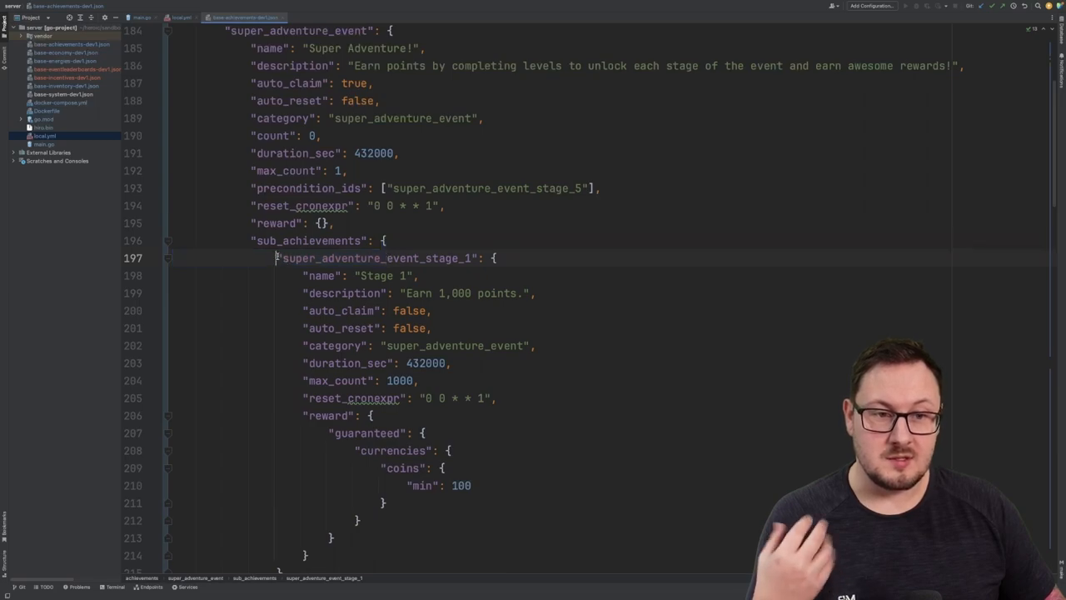
{"action": "left_click", "coordinate": [264, 48]}
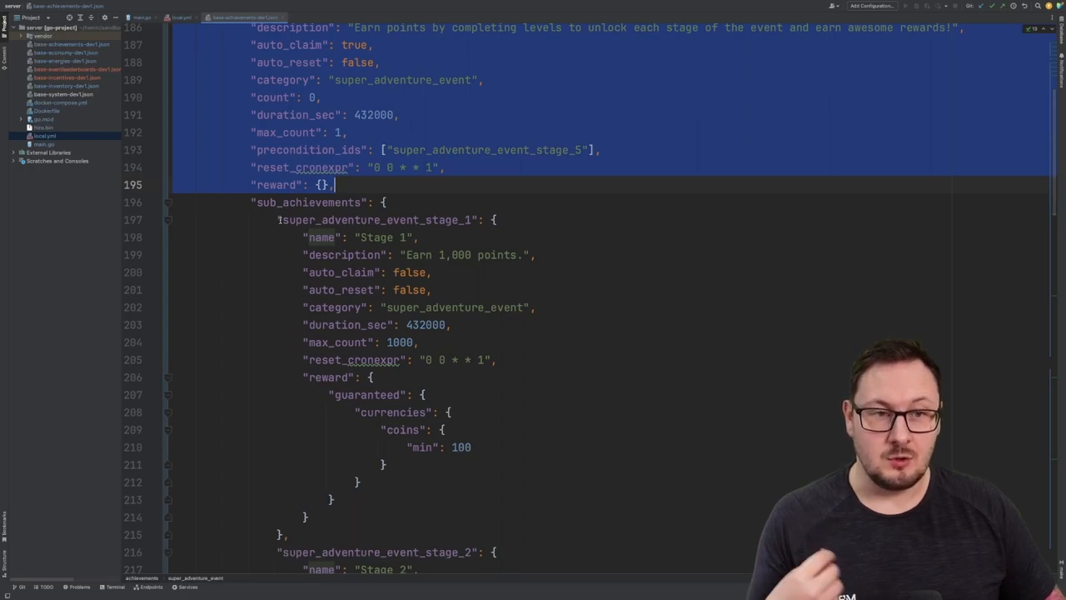
{"action": "scroll", "scroll_direction": "up", "scroll_amount": 3}
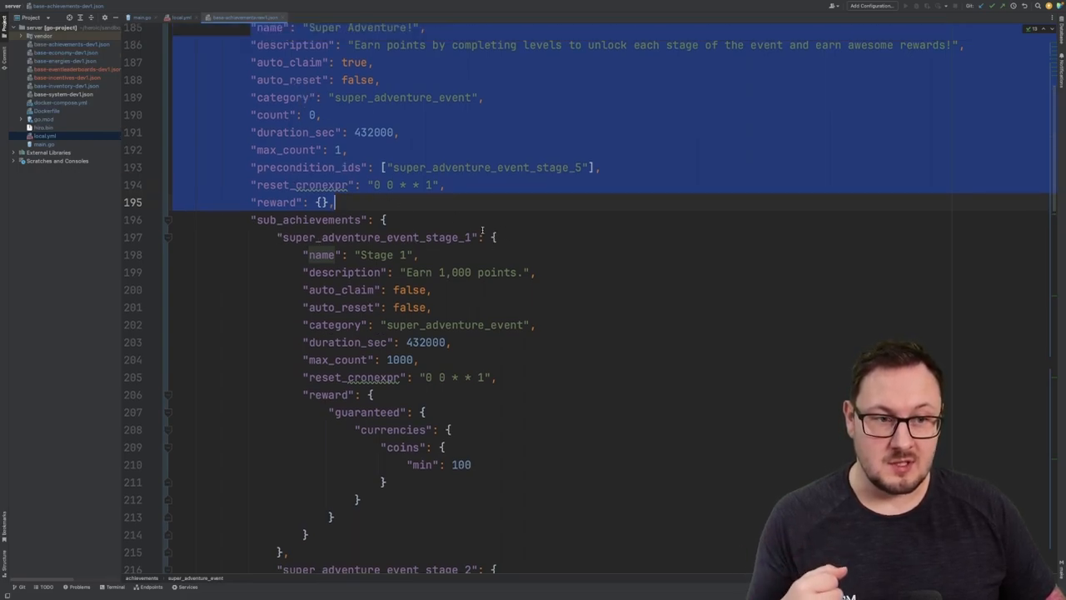
{"action": "scroll", "scroll_direction": "down", "scroll_amount": 3}
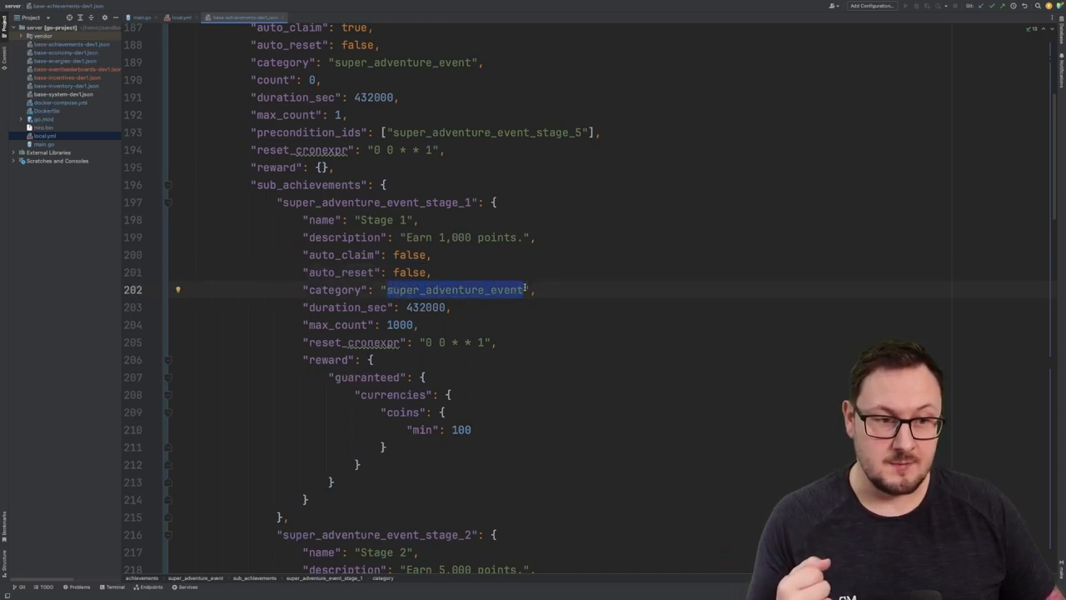
{"action": "double_click", "coordinate": [427, 307]}
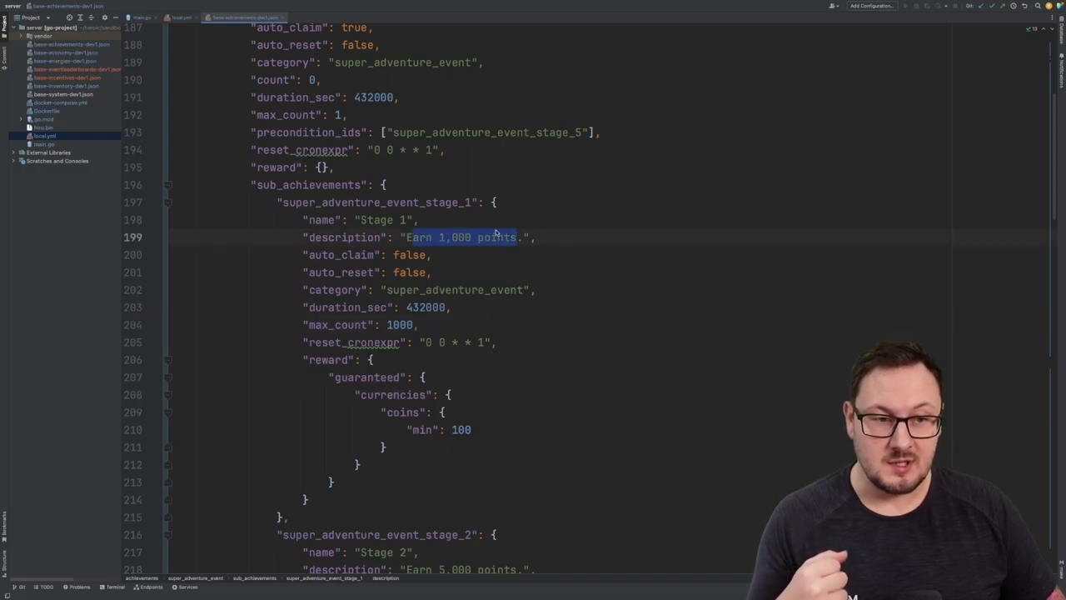
{"action": "scroll", "scroll_direction": "up", "scroll_amount": 3}
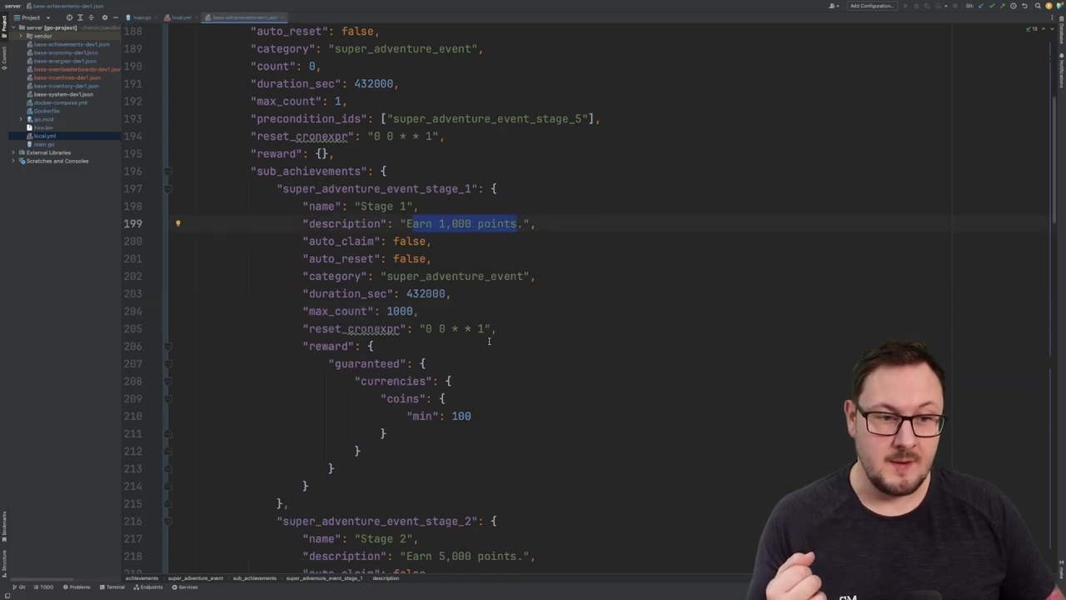
{"action": "left_click", "coordinate": [490, 380]}
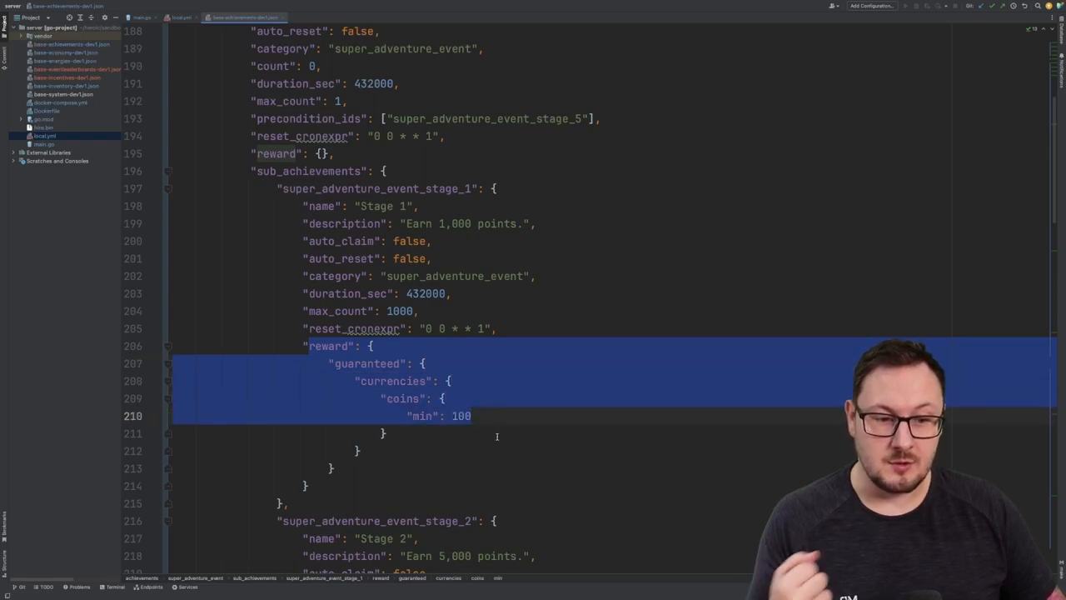
{"action": "scroll", "scroll_direction": "down", "scroll_amount": 3}
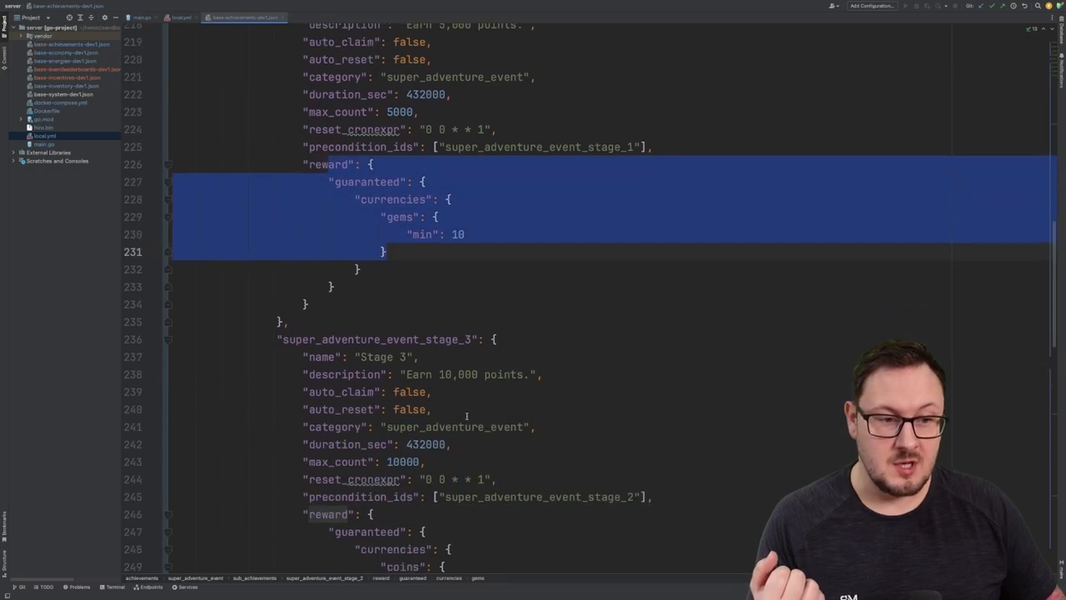
{"action": "scroll", "scroll_direction": "down", "scroll_amount": 3}
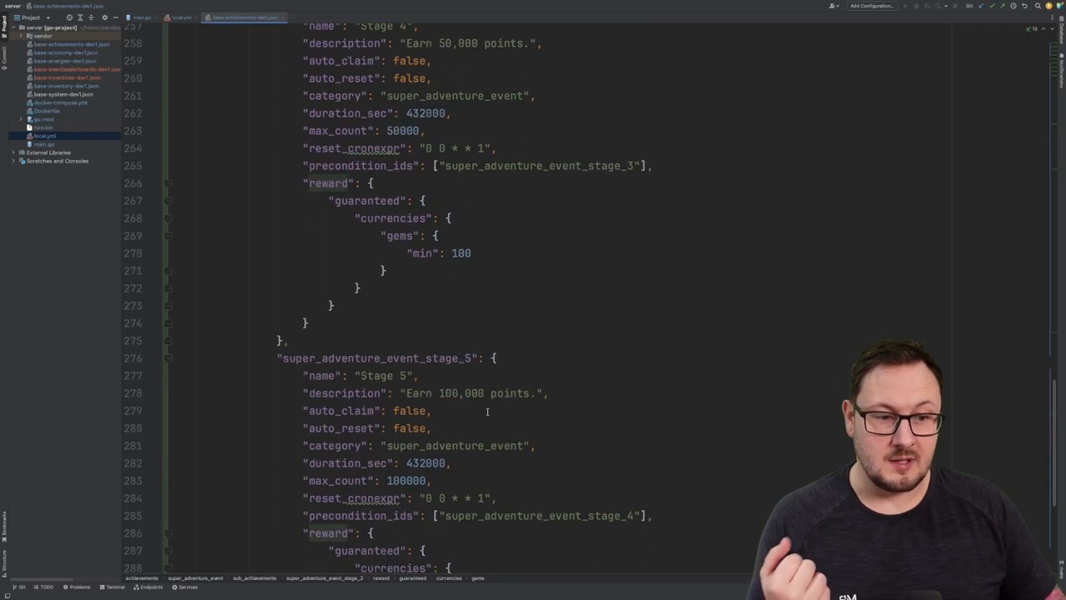
{"action": "scroll", "scroll_direction": "up", "scroll_amount": 3}
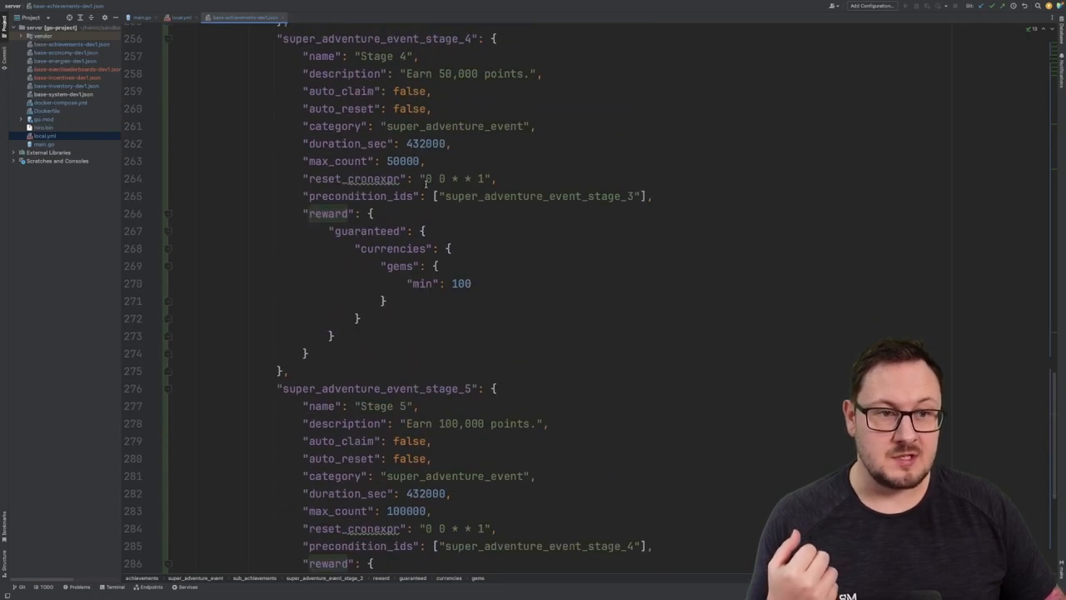
{"action": "double_click", "coordinate": [533, 195]}
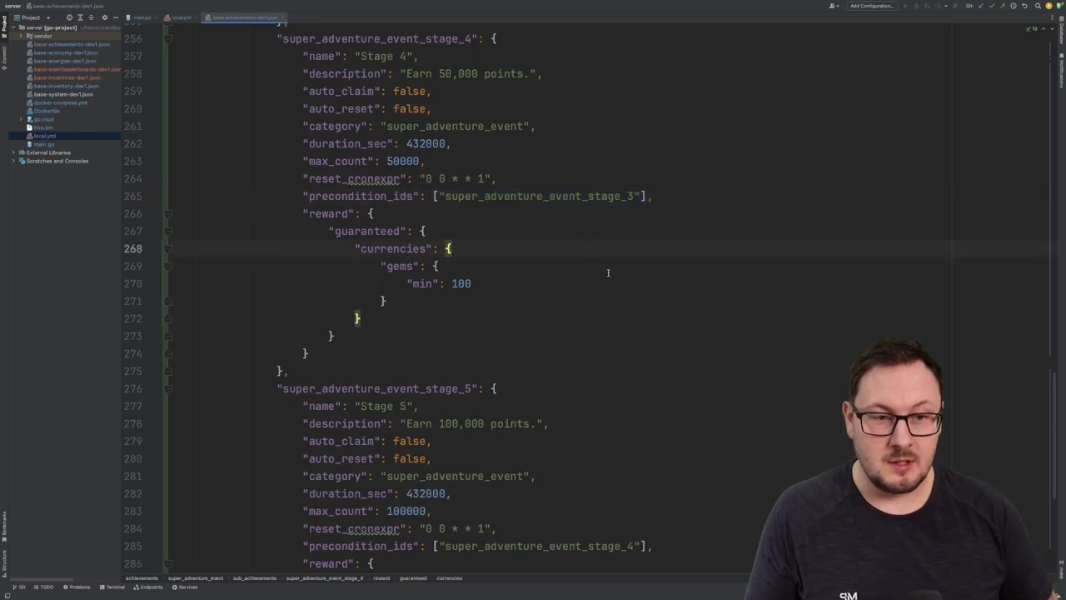
{"action": "key", "text": "alt+tab"}
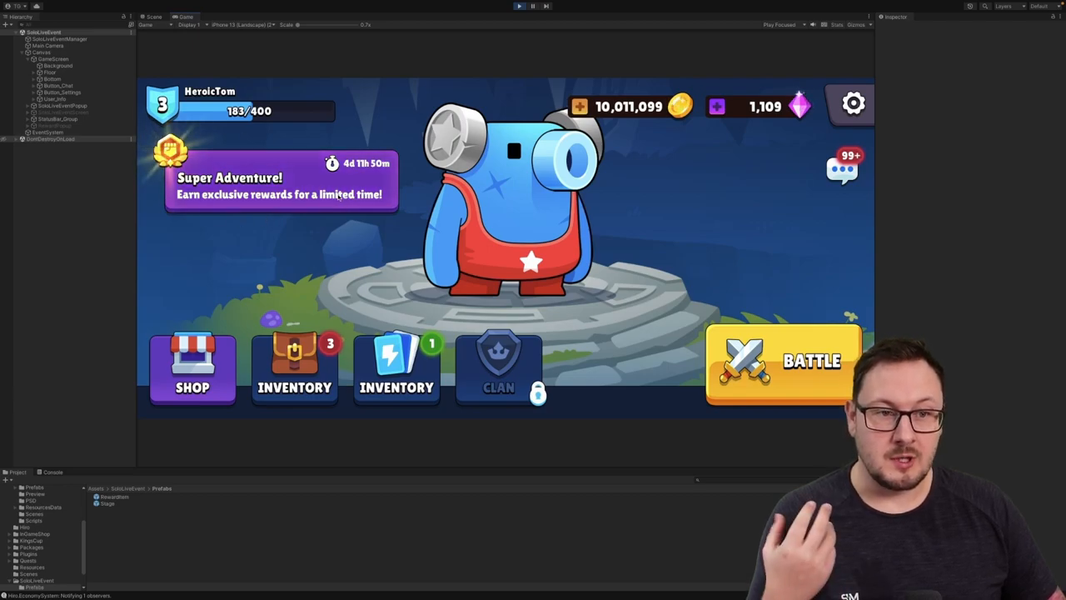
Open the Super Adventure event popup from the home screen banner.
{"action": "left_click", "coordinate": [280, 181]}
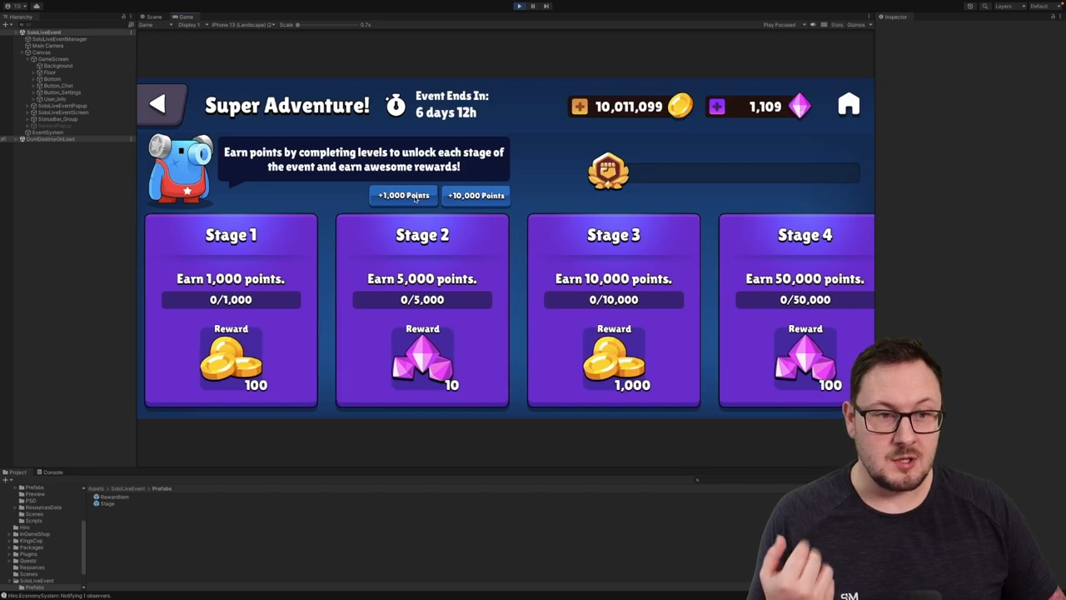
Add points to fill Stages 1 and 2 and claim both stage rewards.
{"action": "left_click", "coordinate": [403, 194]}
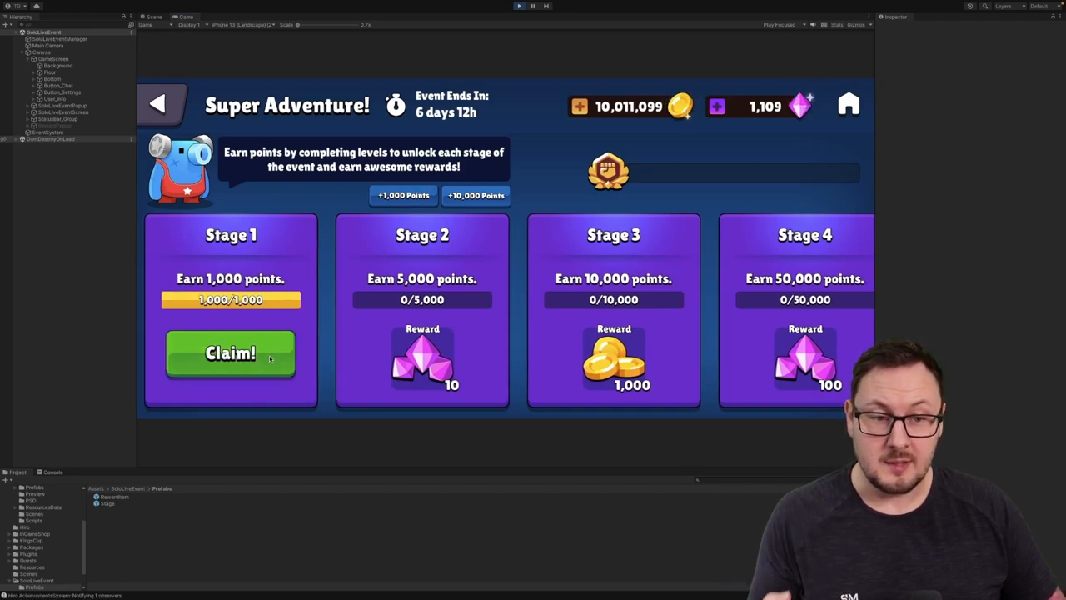
{"action": "left_click", "coordinate": [230, 353]}
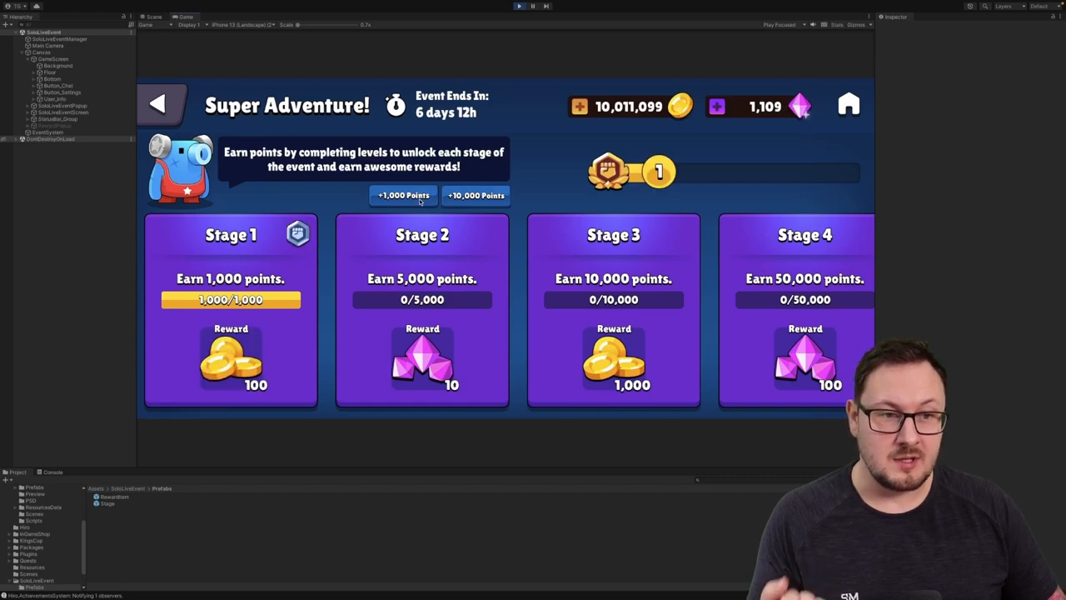
{"action": "left_click", "coordinate": [403, 195]}
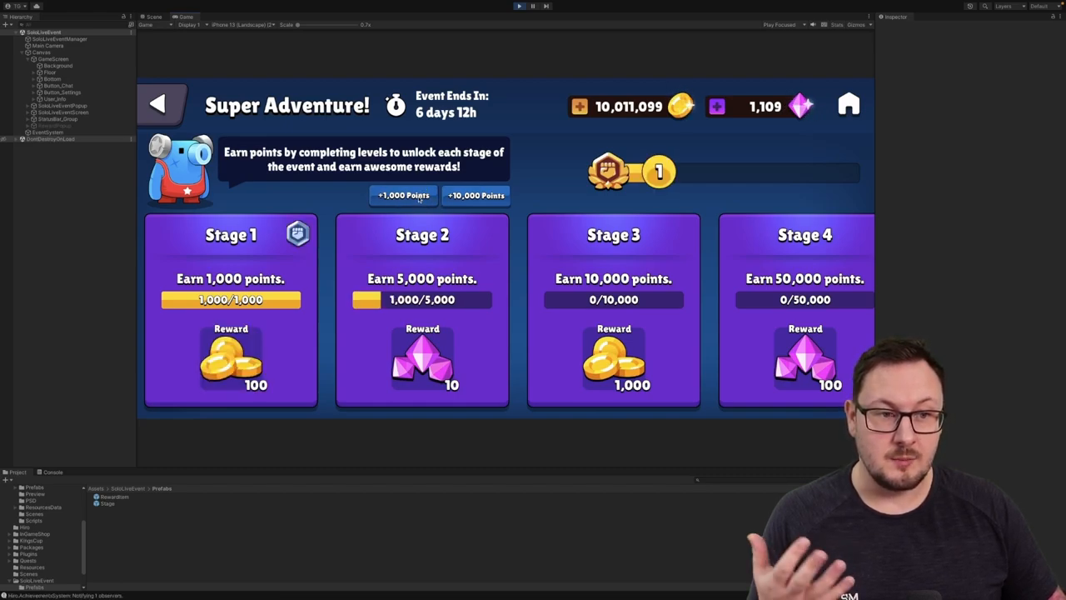
{"action": "left_click", "coordinate": [404, 195]}
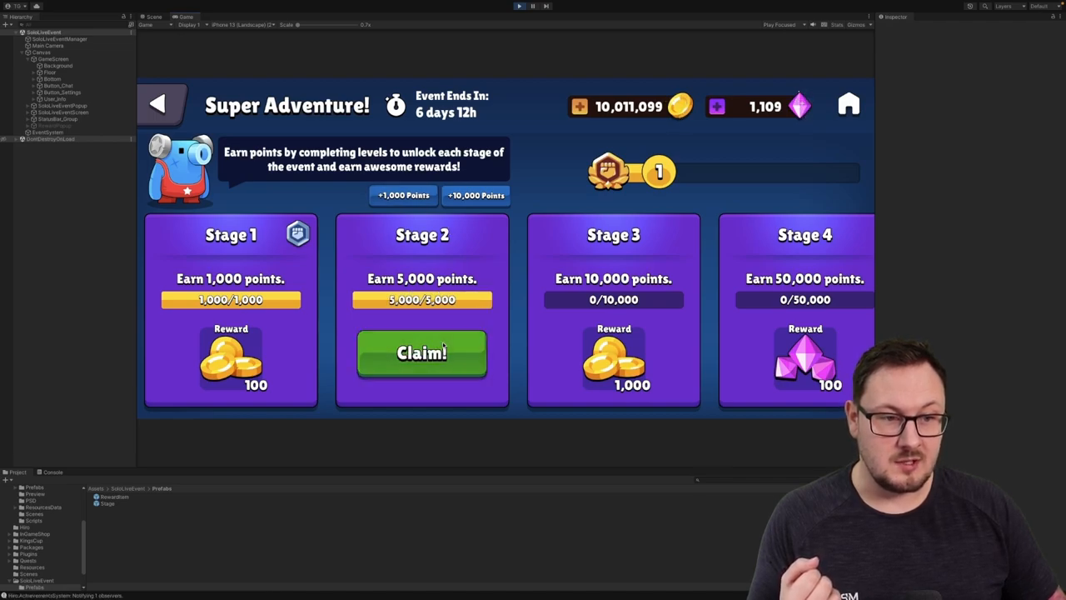
{"action": "left_click", "coordinate": [422, 354]}
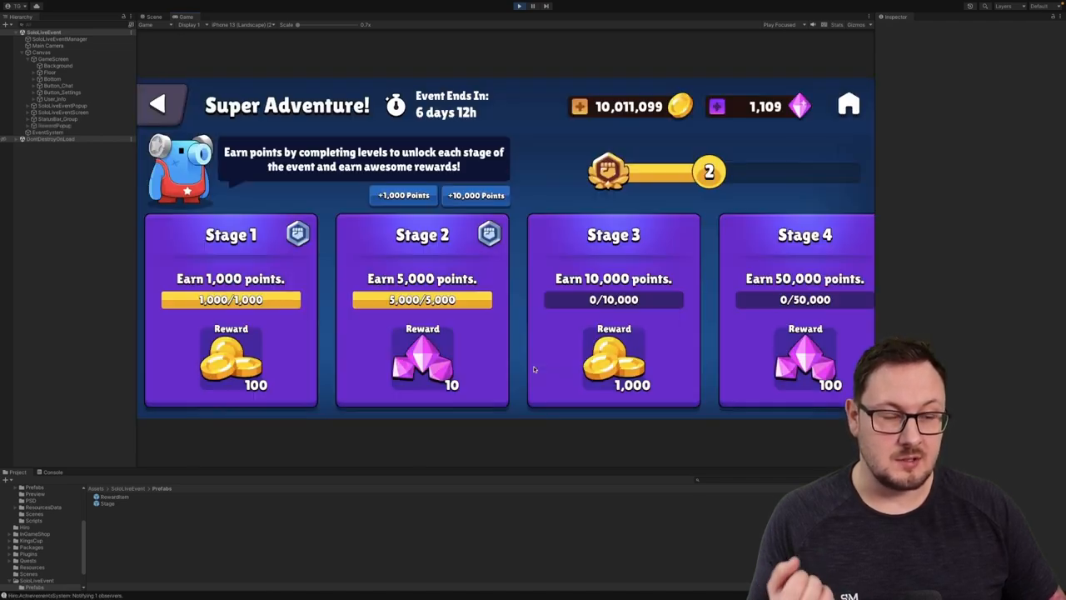
{"action": "mouse_move", "coordinate": [641, 212]}
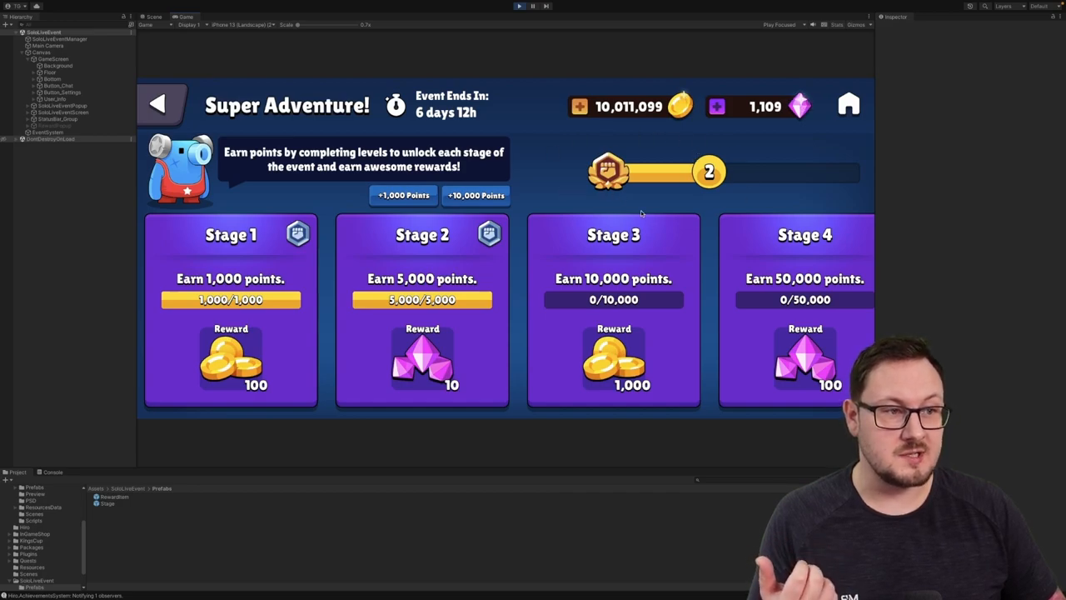
{"action": "mouse_move", "coordinate": [693, 156]}
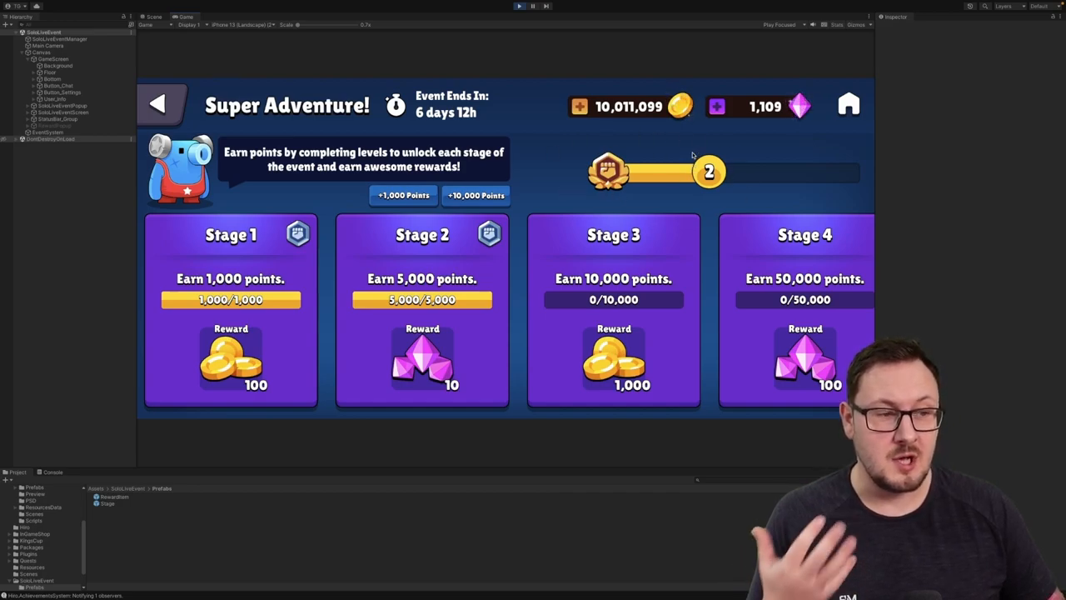
{"action": "mouse_move", "coordinate": [694, 157]}
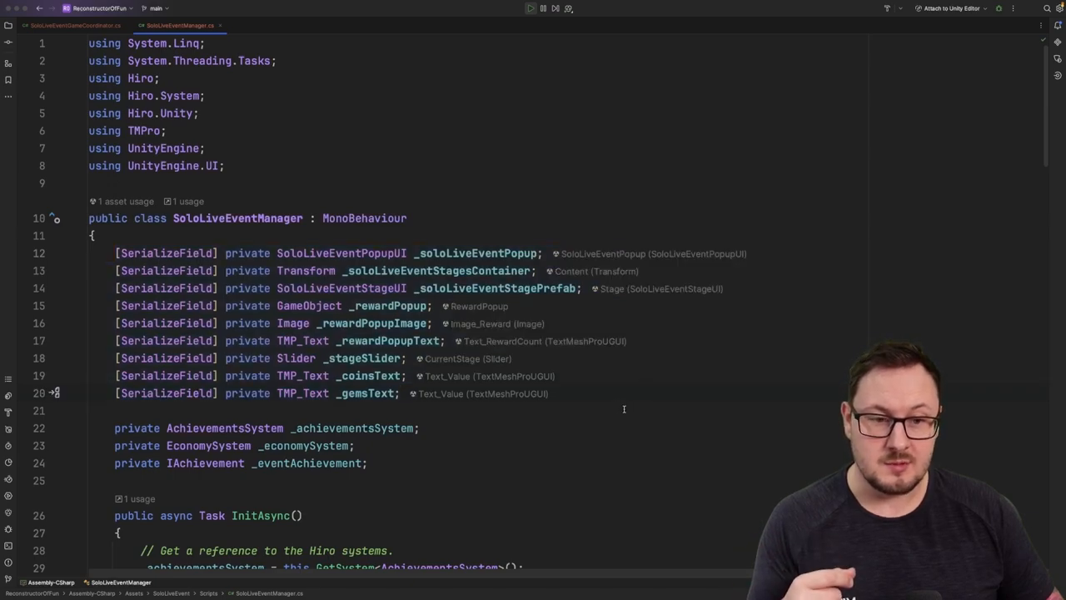
Scroll SoloLiveEventManager.cs through InitAsync's Hiro system references and observers to OnEconomySystemChanged.
{"action": "scroll", "scroll_direction": "down", "scroll_amount": 3}
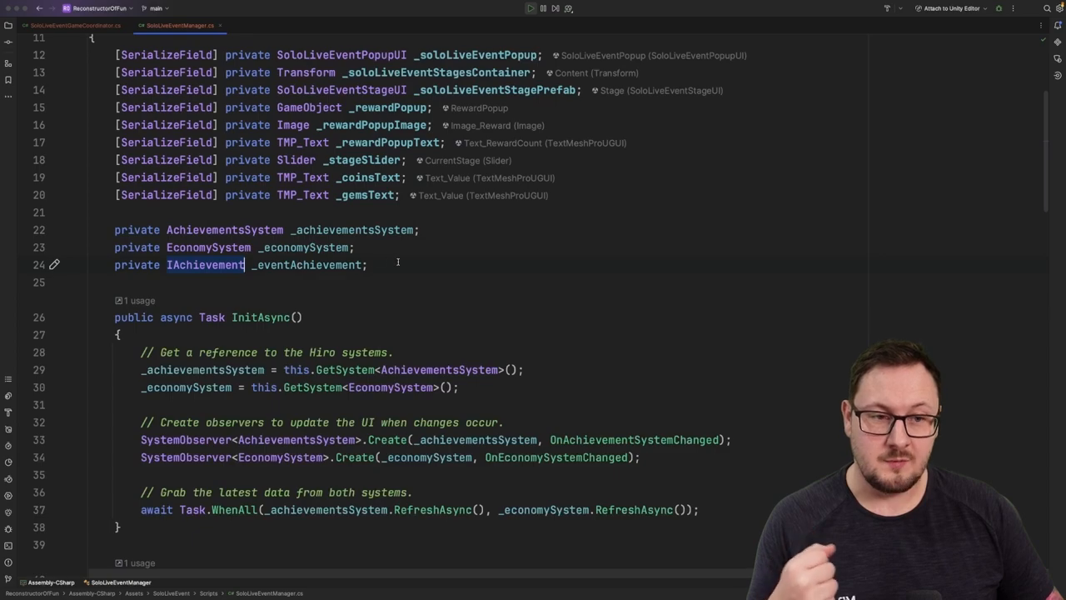
{"action": "scroll", "scroll_direction": "down", "scroll_amount": 3}
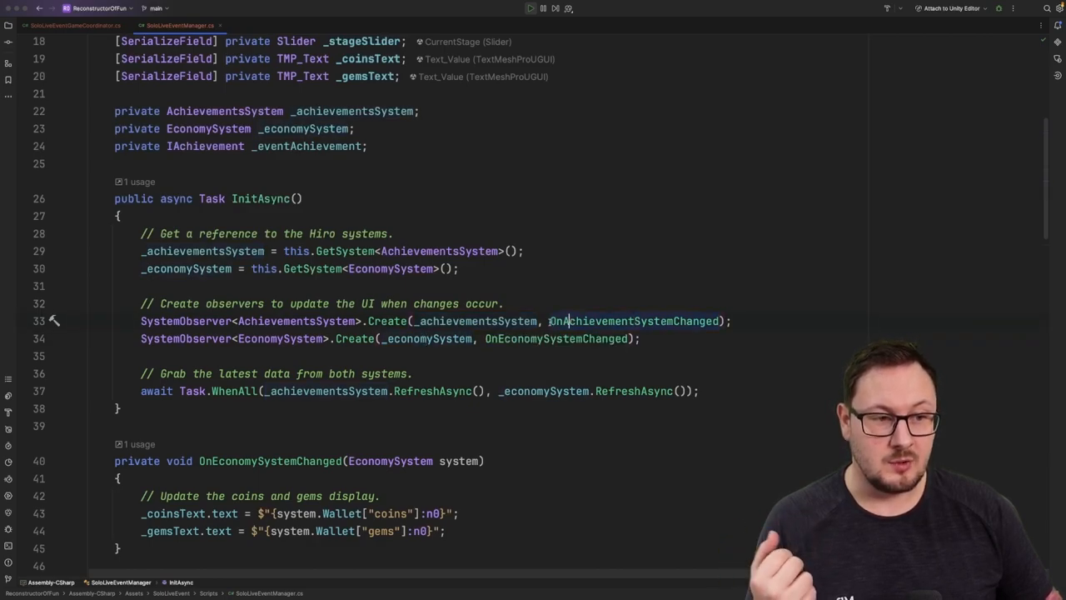
{"action": "double_click", "coordinate": [633, 321]}
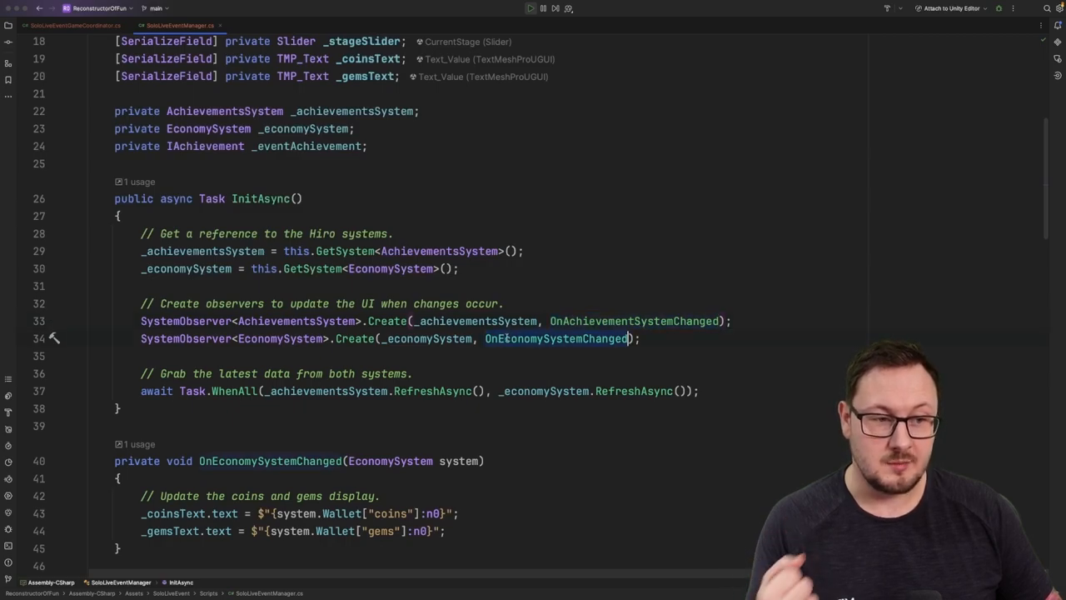
{"action": "scroll", "scroll_direction": "down", "scroll_amount": 3}
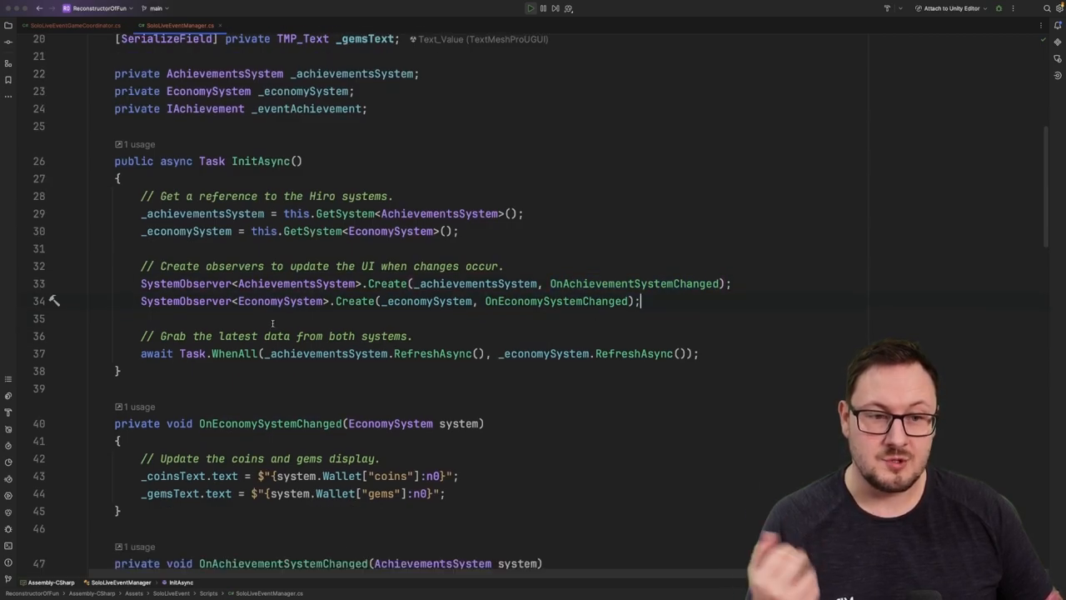
{"action": "scroll", "scroll_direction": "up", "scroll_amount": 3}
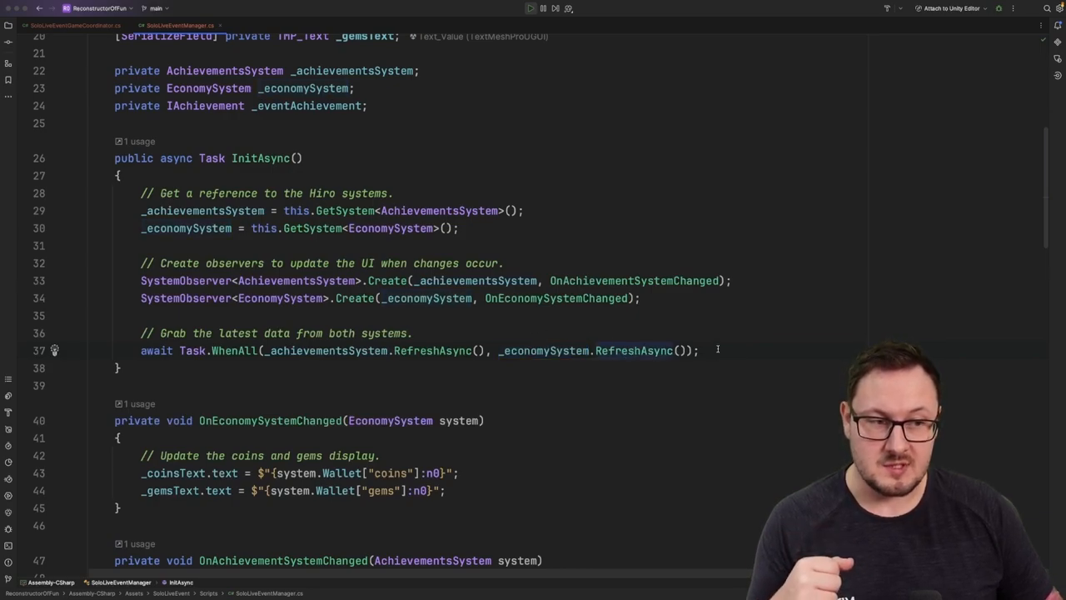
{"action": "scroll", "scroll_direction": "down", "scroll_amount": 3}
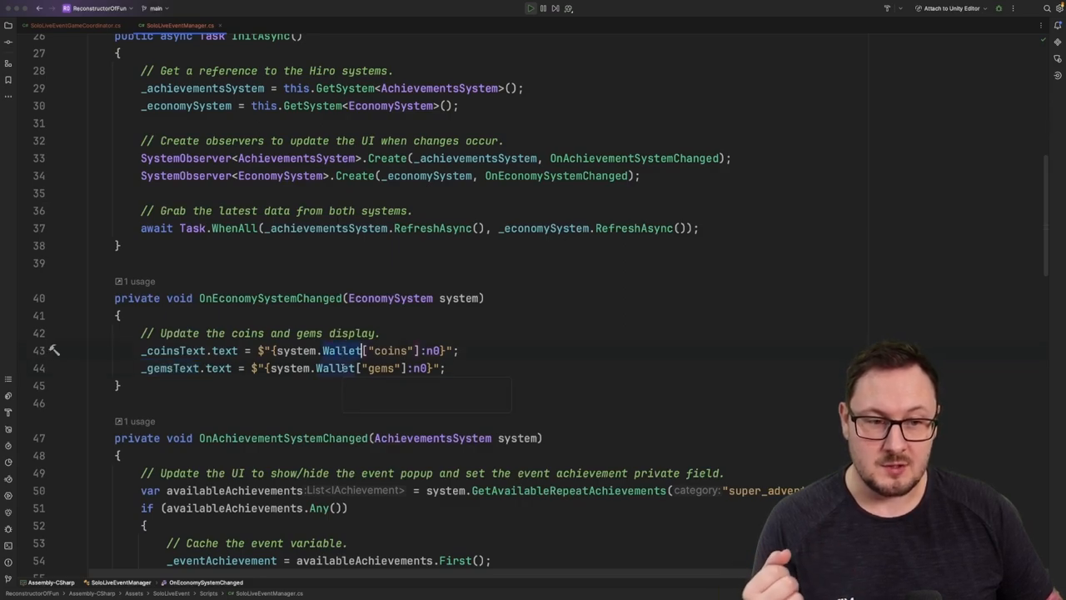
{"action": "scroll", "scroll_direction": "down", "scroll_amount": 3}
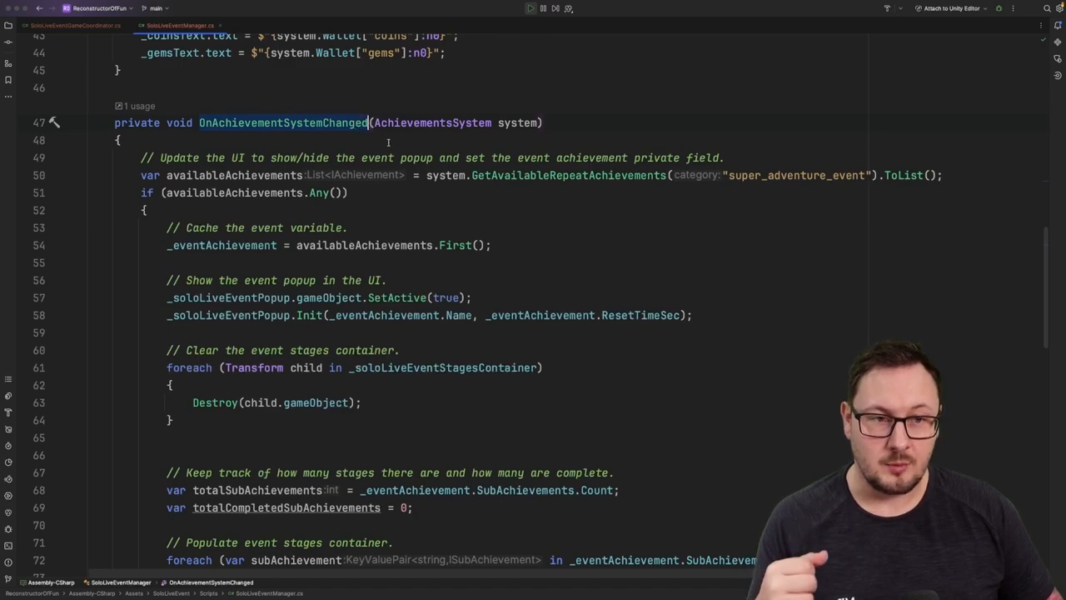
{"action": "left_click", "coordinate": [542, 174]}
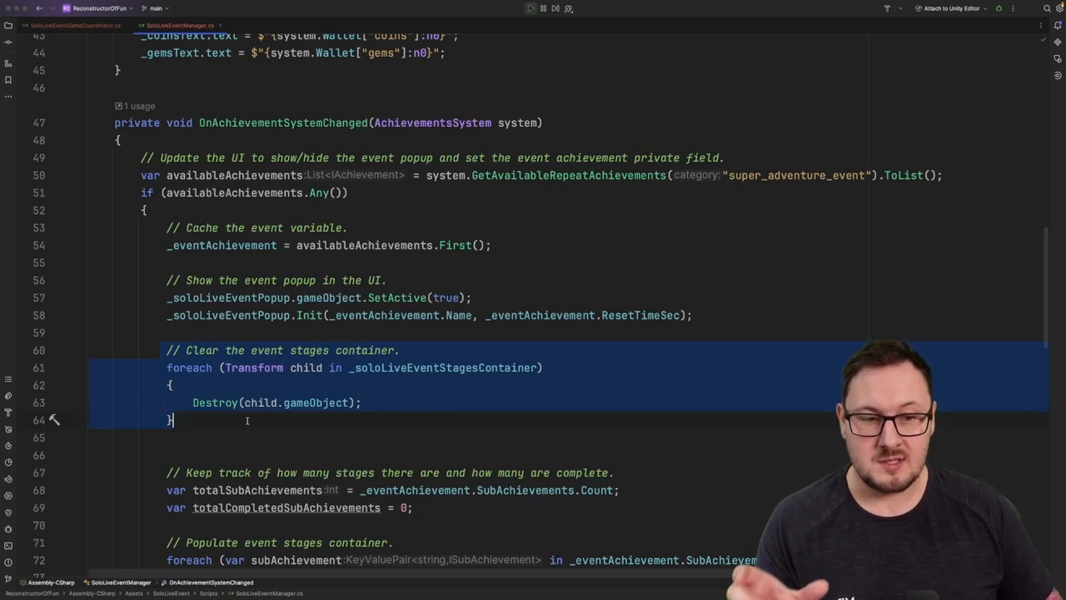
{"action": "scroll", "scroll_direction": "down", "scroll_amount": 3}
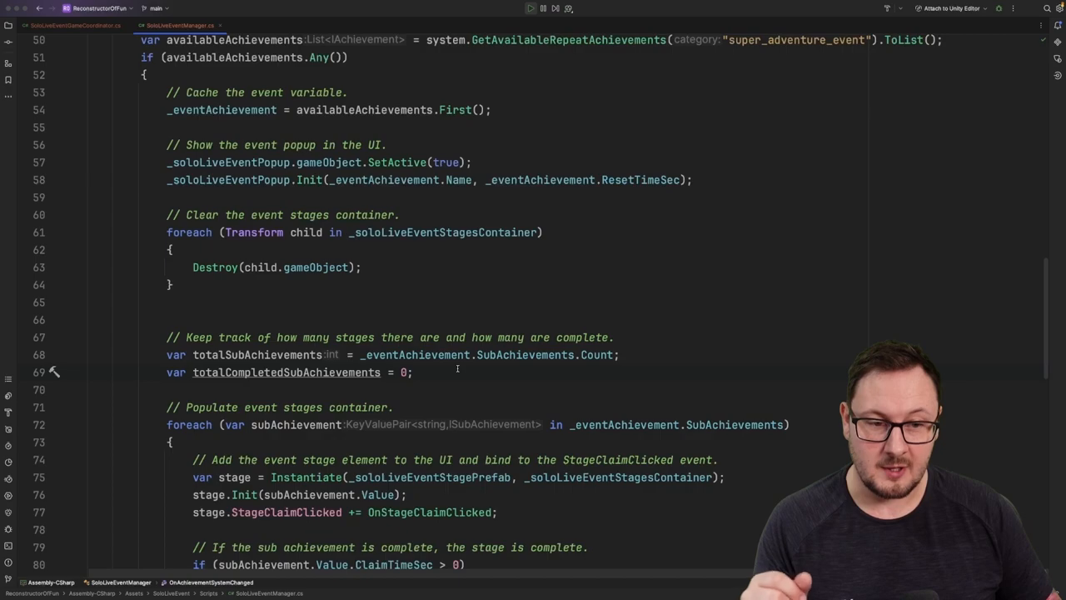
{"action": "scroll", "scroll_direction": "down", "scroll_amount": 3}
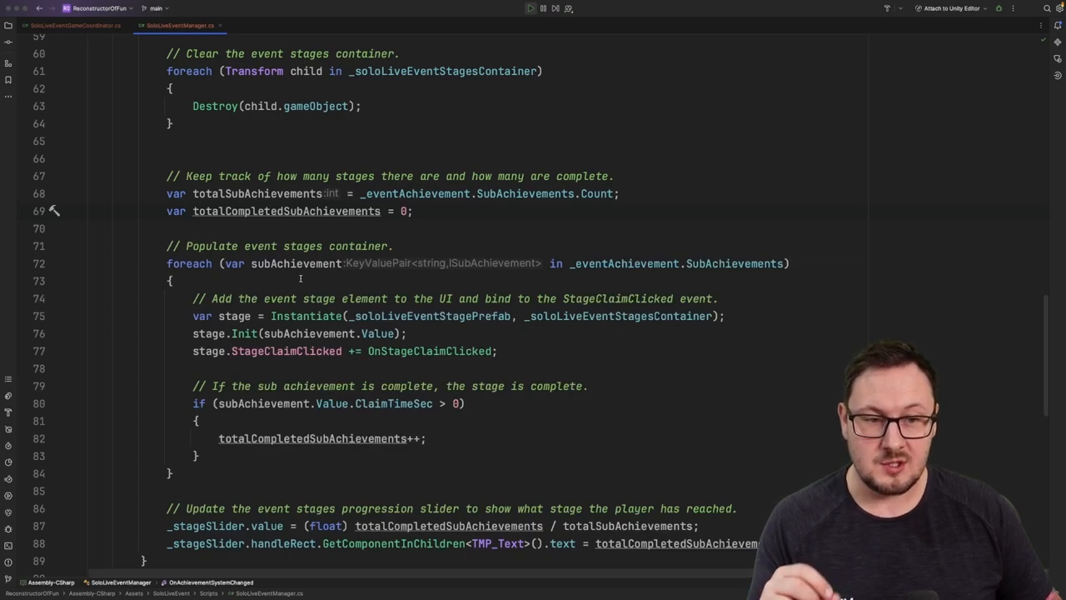
{"action": "scroll", "scroll_direction": "down", "scroll_amount": 3}
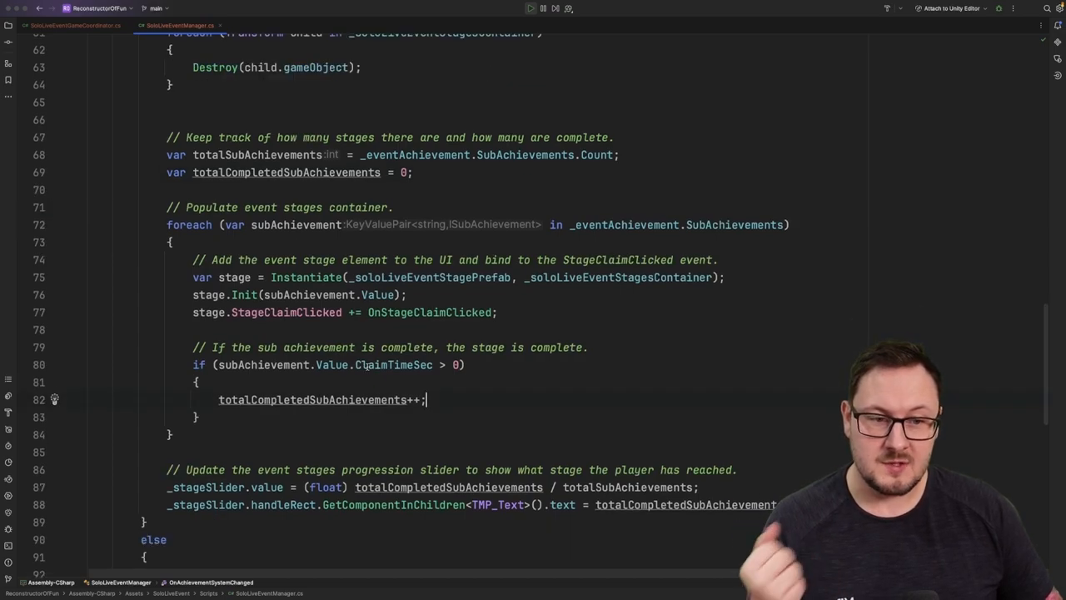
{"action": "mouse_move", "coordinate": [397, 365]}
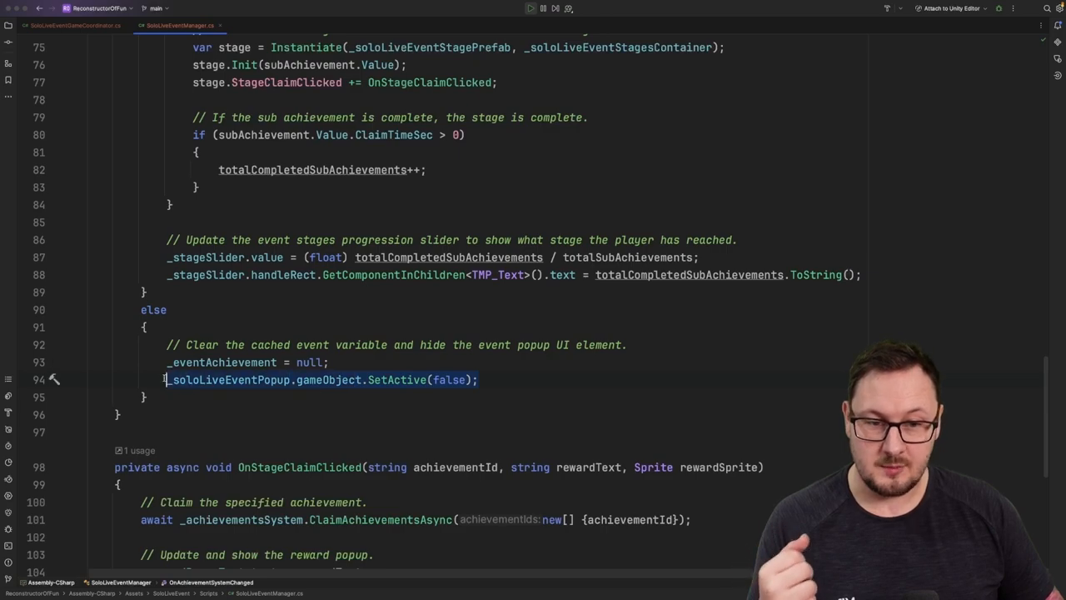
{"action": "left_click", "coordinate": [517, 380]}
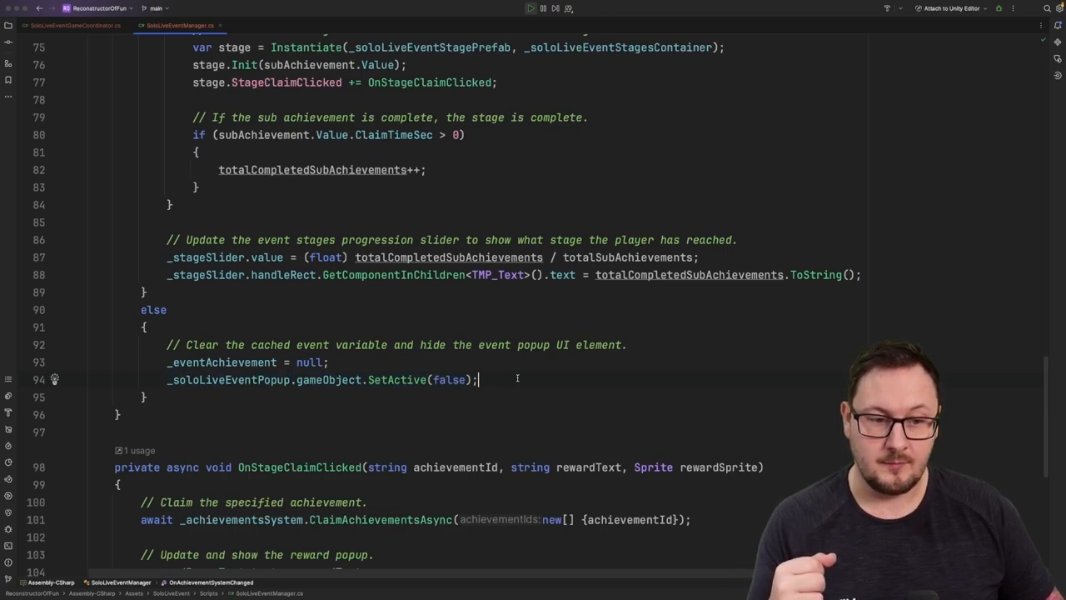
{"action": "scroll", "scroll_direction": "up", "scroll_amount": 3}
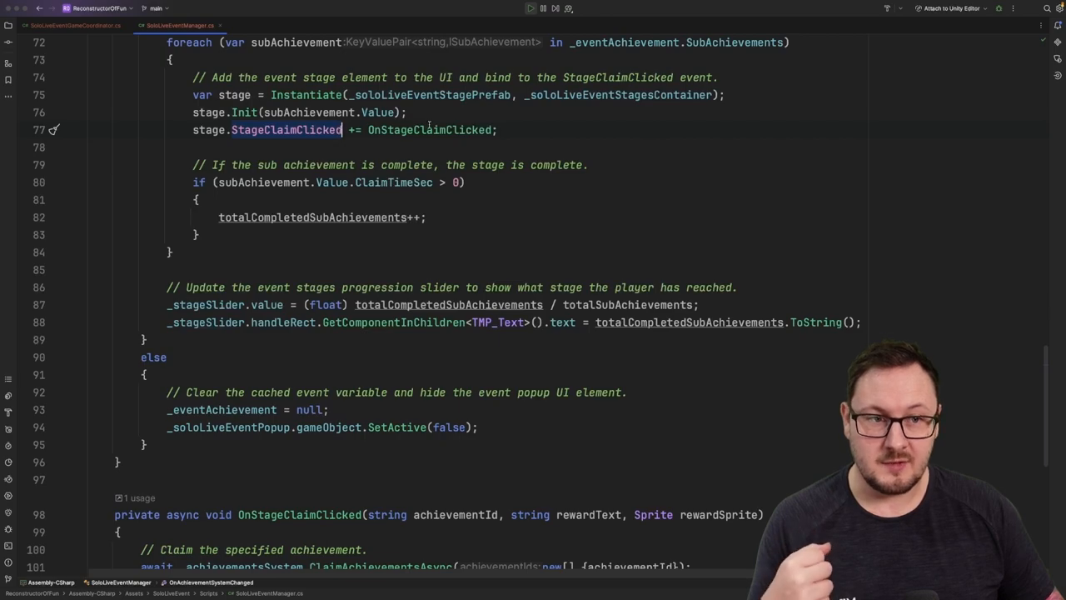
{"action": "scroll", "scroll_direction": "down", "scroll_amount": 3}
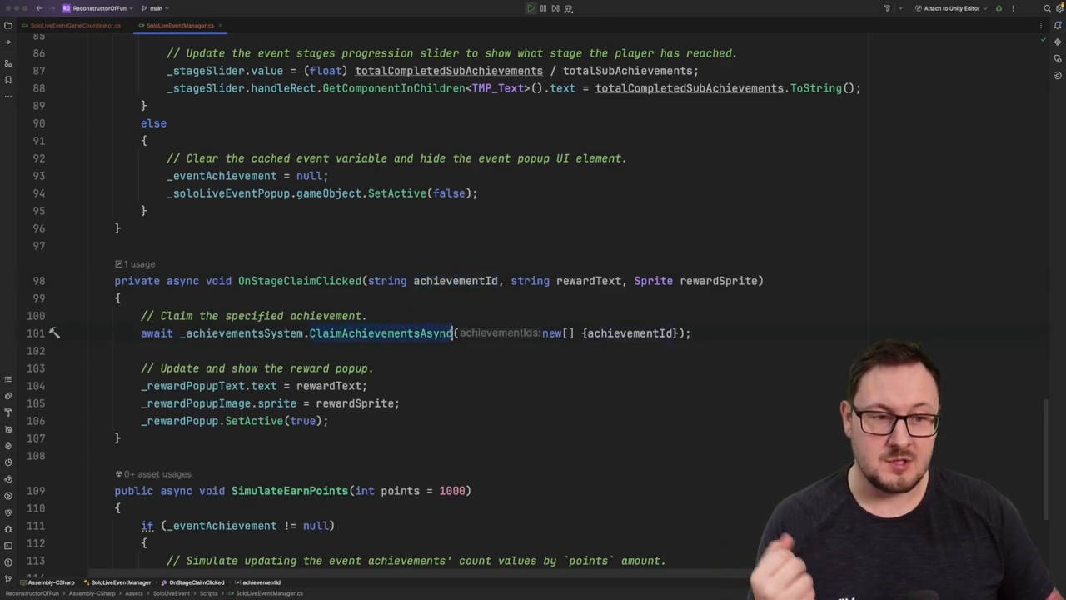
{"action": "mouse_move", "coordinate": [242, 332]}
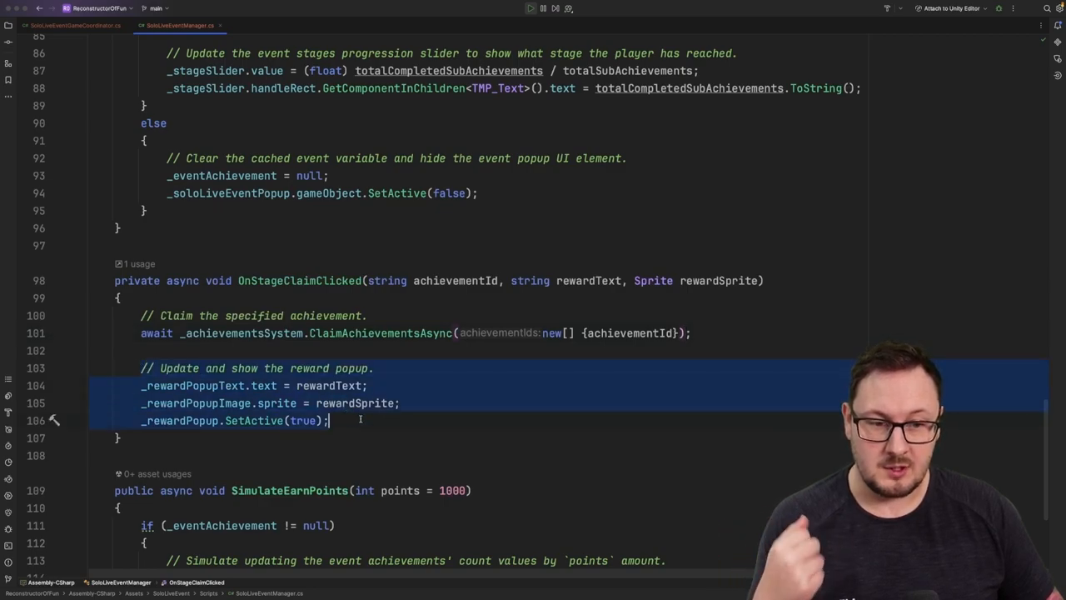
{"action": "left_click", "coordinate": [393, 420]}
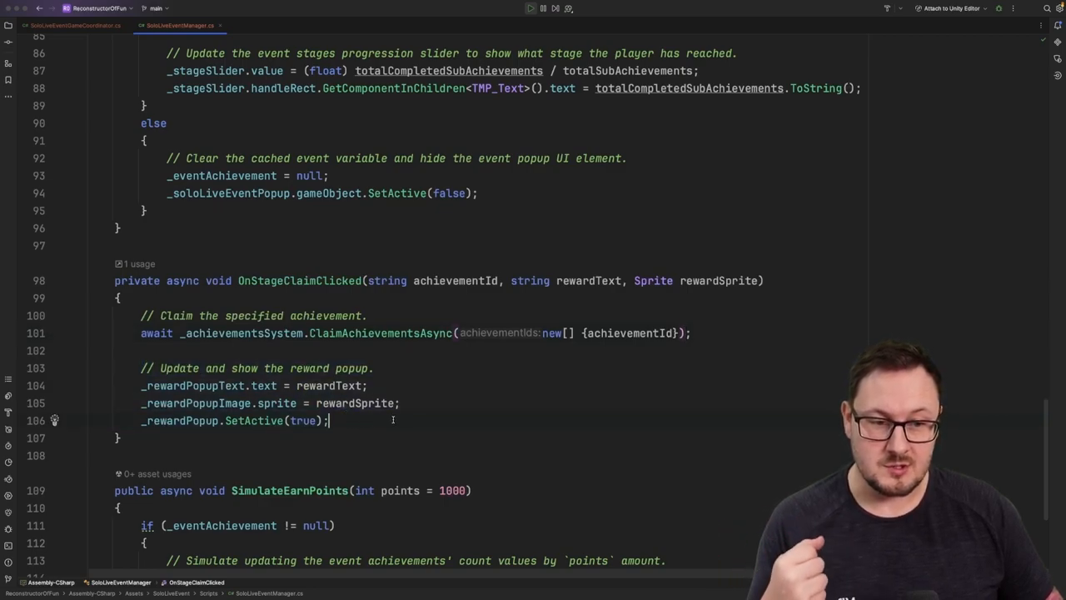
{"action": "scroll", "scroll_direction": "down", "scroll_amount": 3}
{"action": "type", "text": "await _achievementsSystem.UpdateAchievementsAsync(achievementIds, points);"}
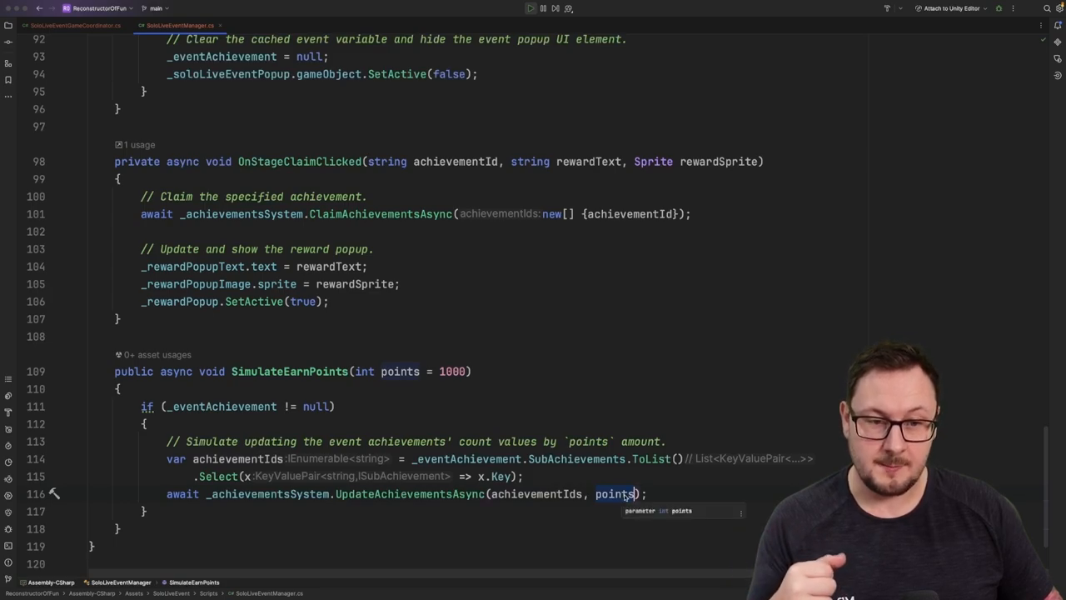
{"action": "left_click", "coordinate": [518, 6]}
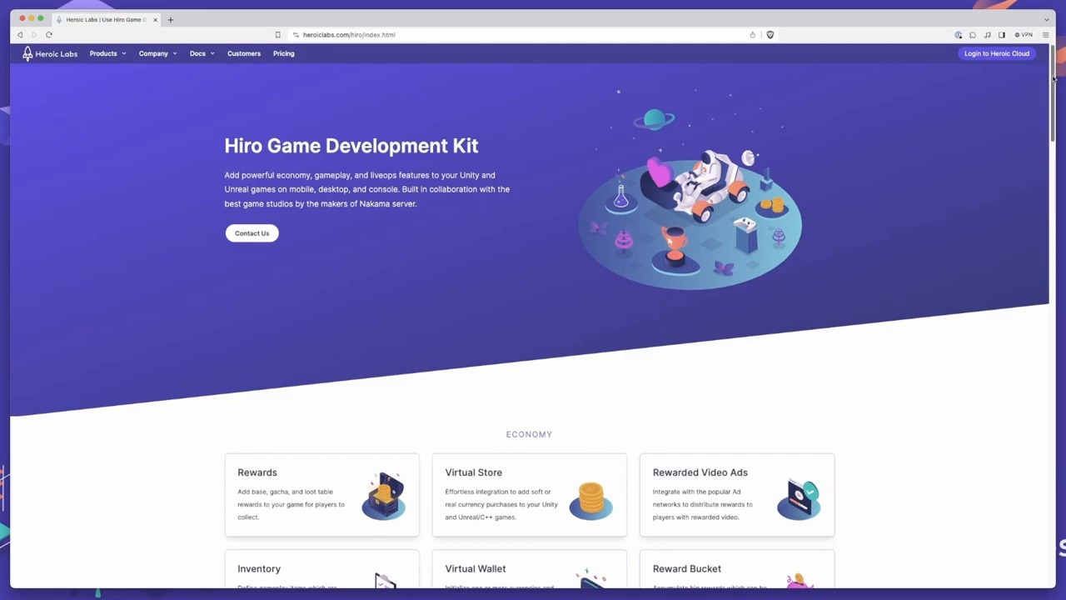
{"action": "scroll", "scroll_direction": "down", "scroll_amount": 3}
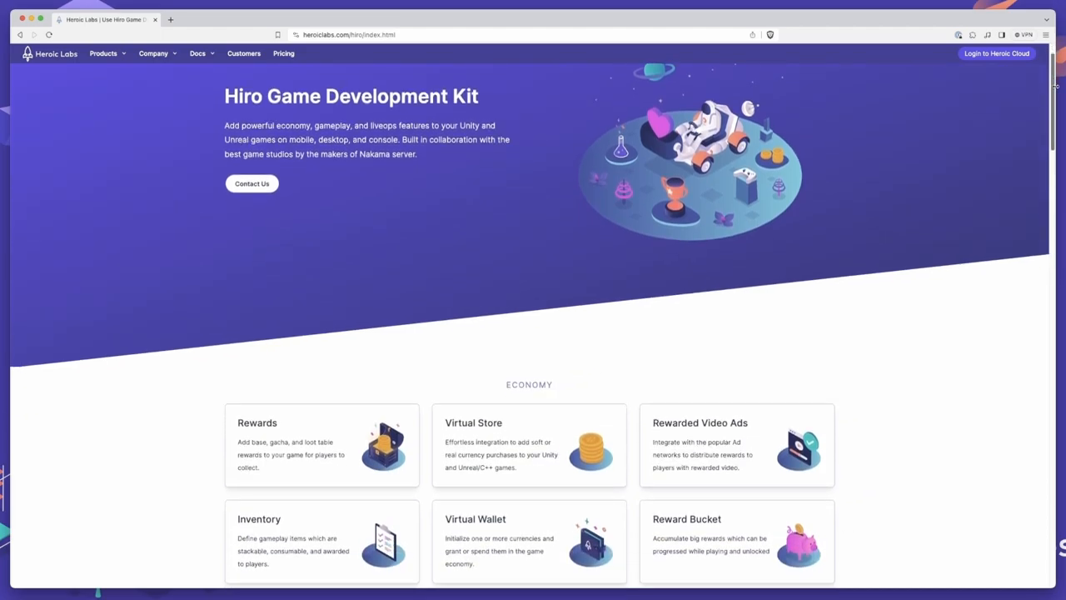
{"action": "scroll", "scroll_direction": "down", "scroll_amount": 3}
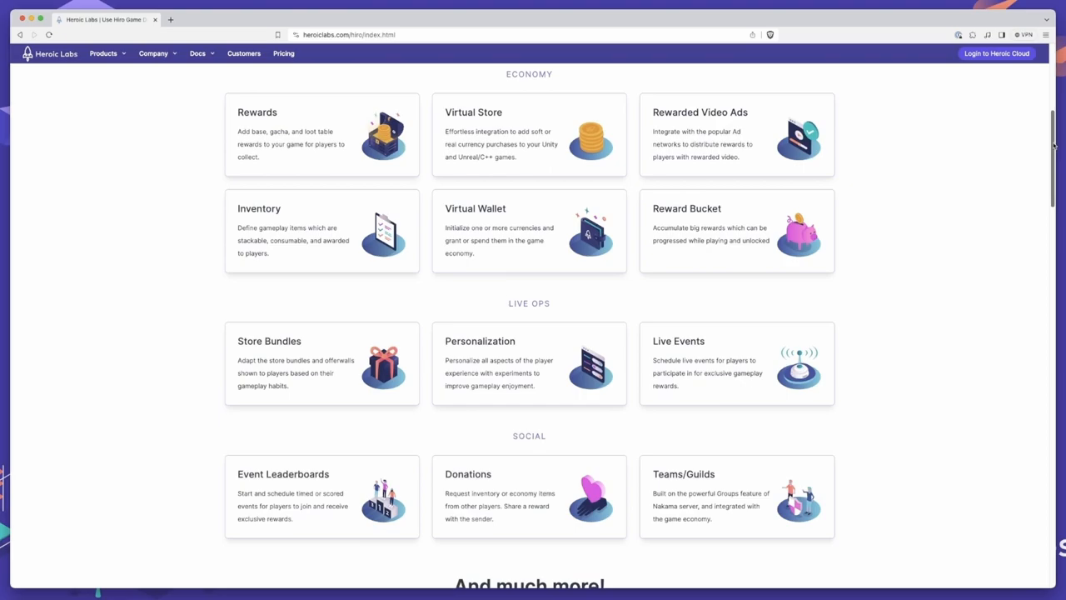
{"action": "scroll", "scroll_direction": "down", "scroll_amount": 3}
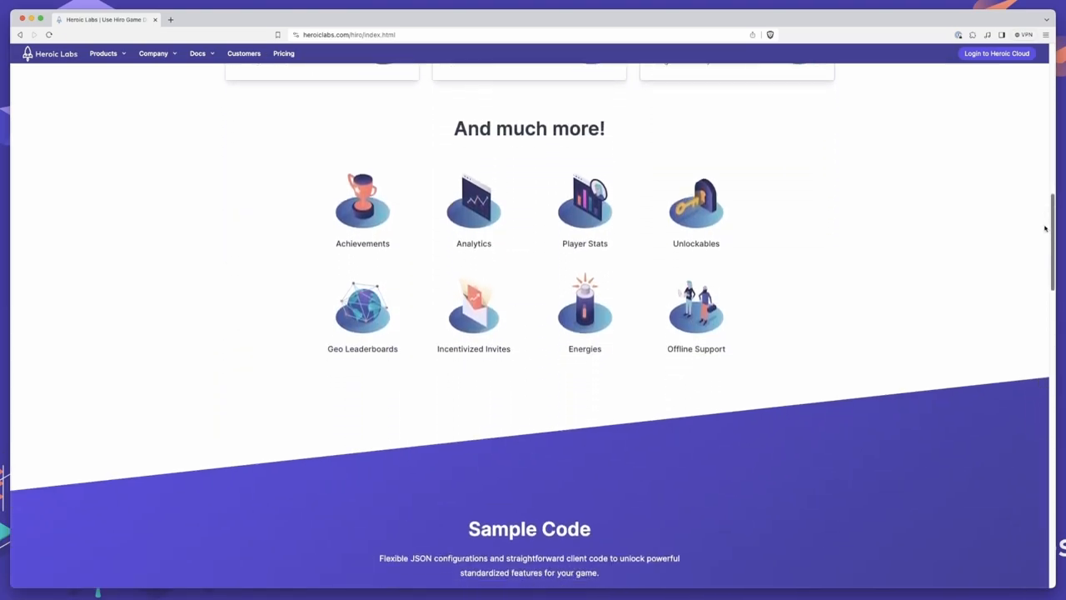
{"action": "scroll", "scroll_direction": "down", "scroll_amount": 3}
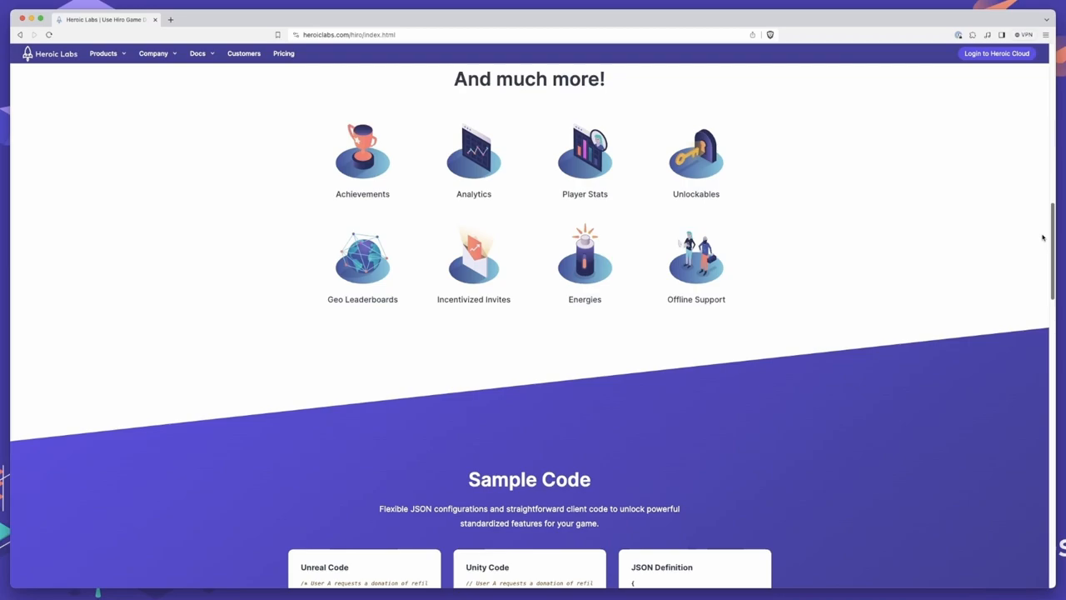
{"action": "scroll", "scroll_direction": "down", "scroll_amount": 3}
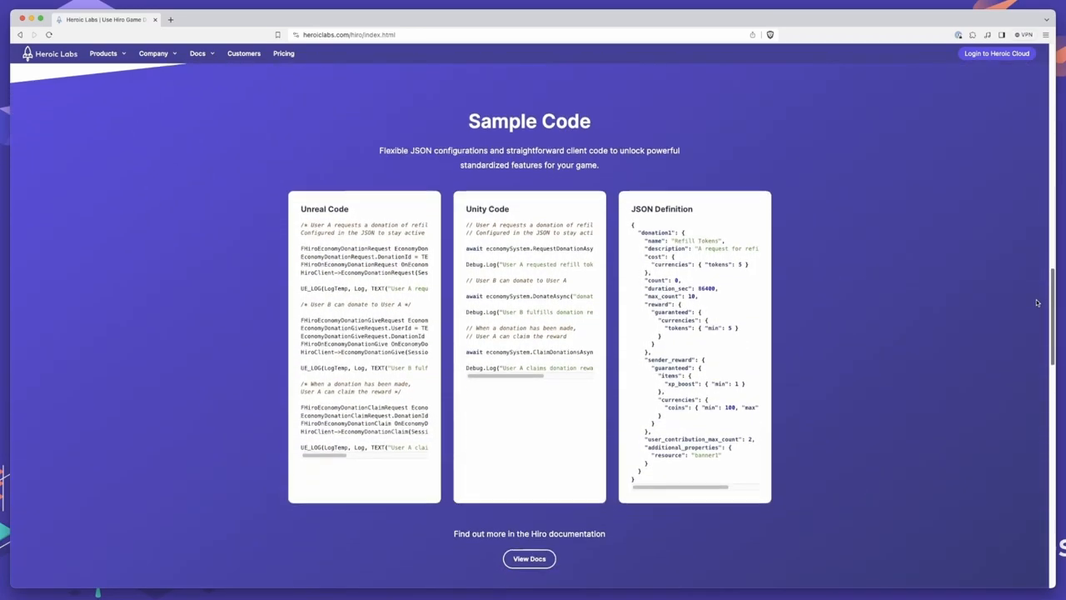
{"action": "scroll", "scroll_direction": "down", "scroll_amount": 3}
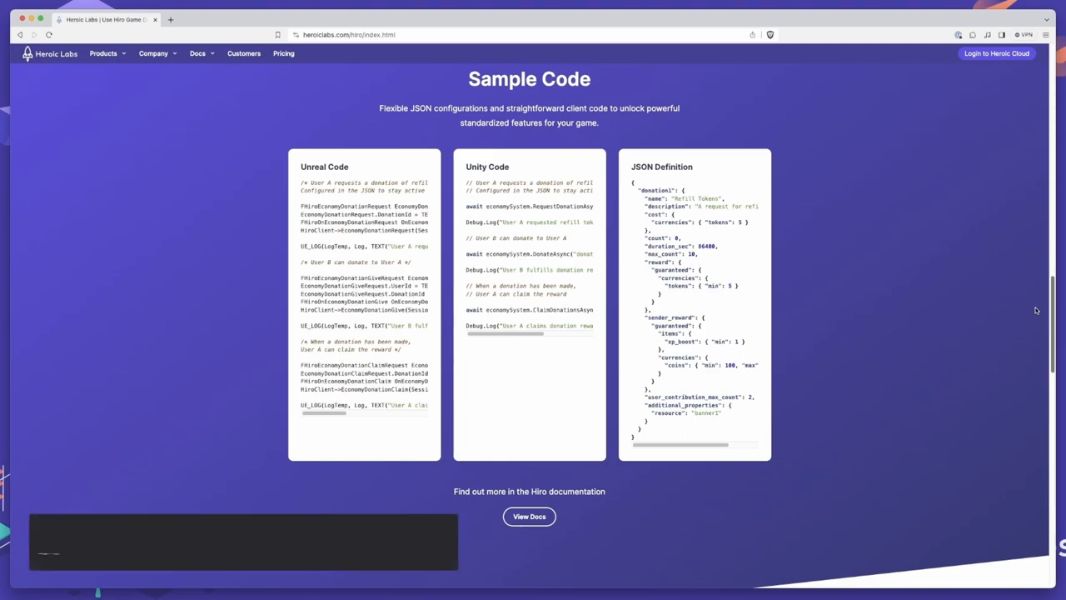
{"action": "scroll", "scroll_direction": "down", "scroll_amount": 3}
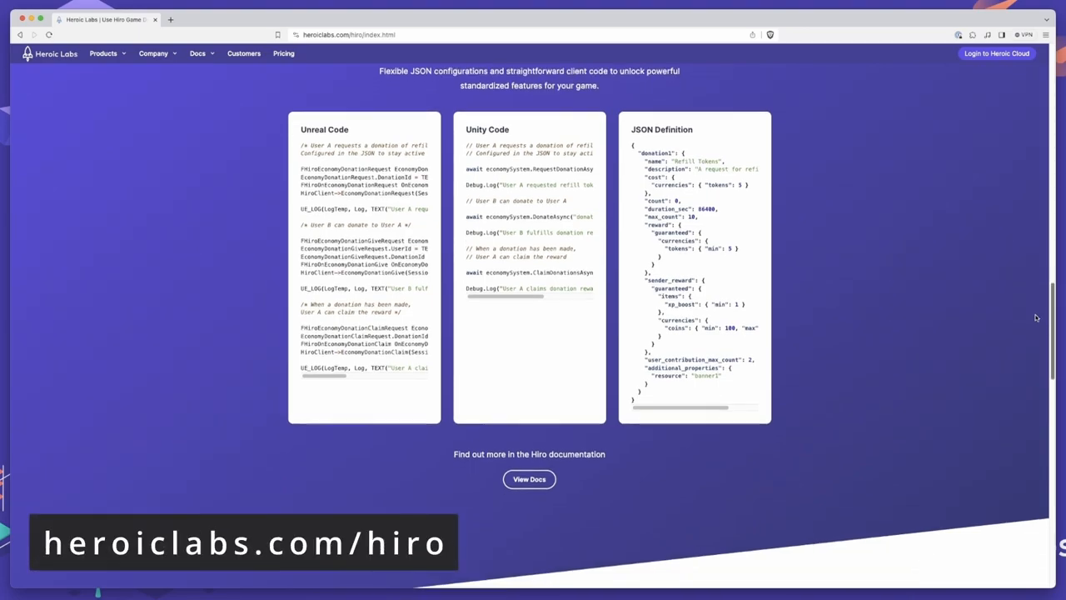
{"action": "scroll", "scroll_direction": "down", "scroll_amount": 3}
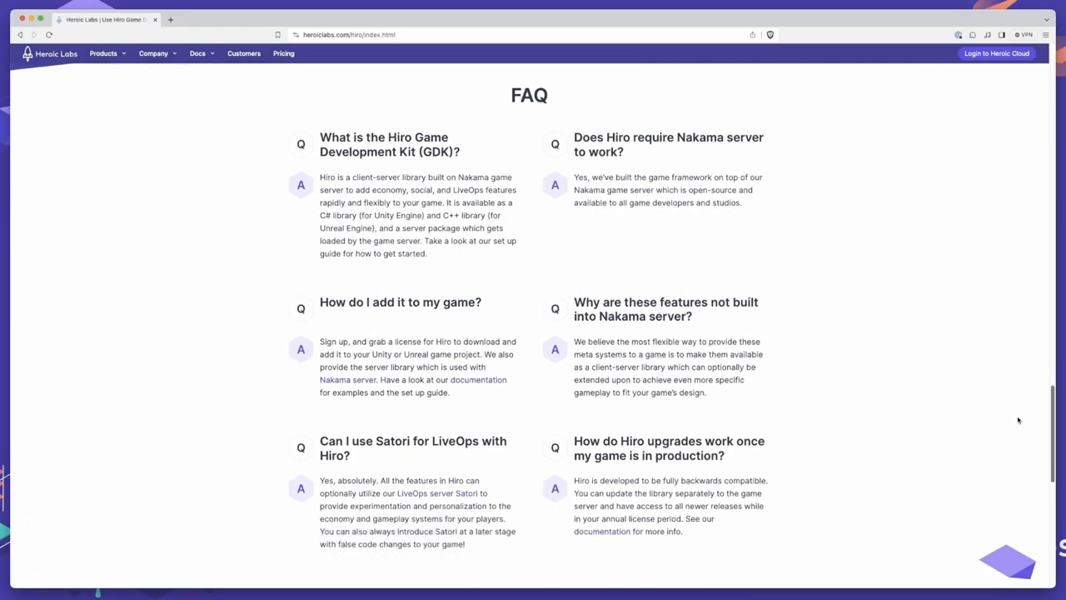
{"action": "scroll", "scroll_direction": "down", "scroll_amount": 3}
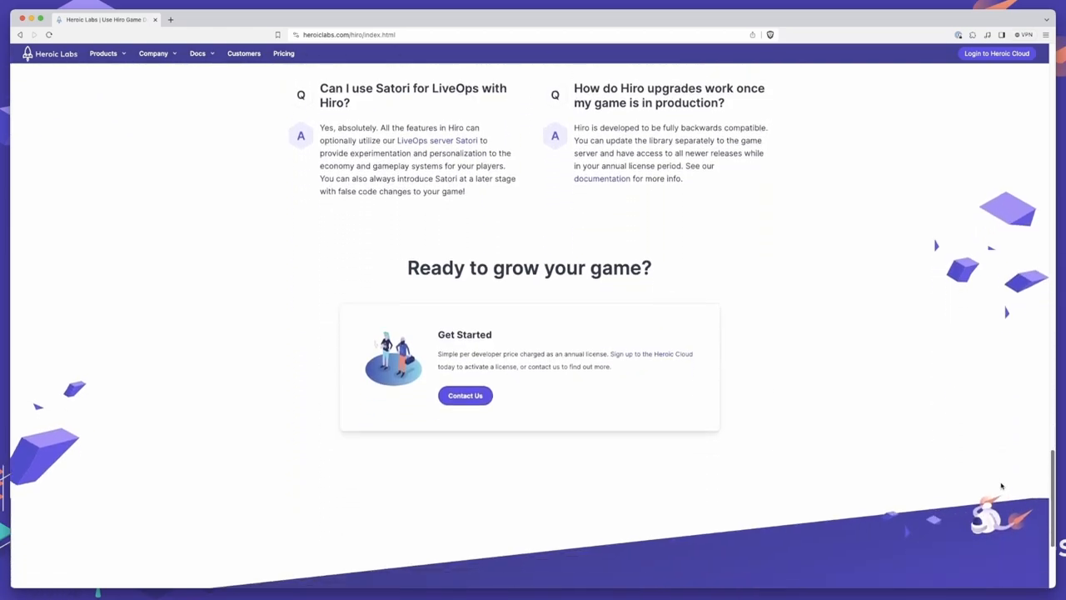
{"action": "scroll", "scroll_direction": "down", "scroll_amount": 3}
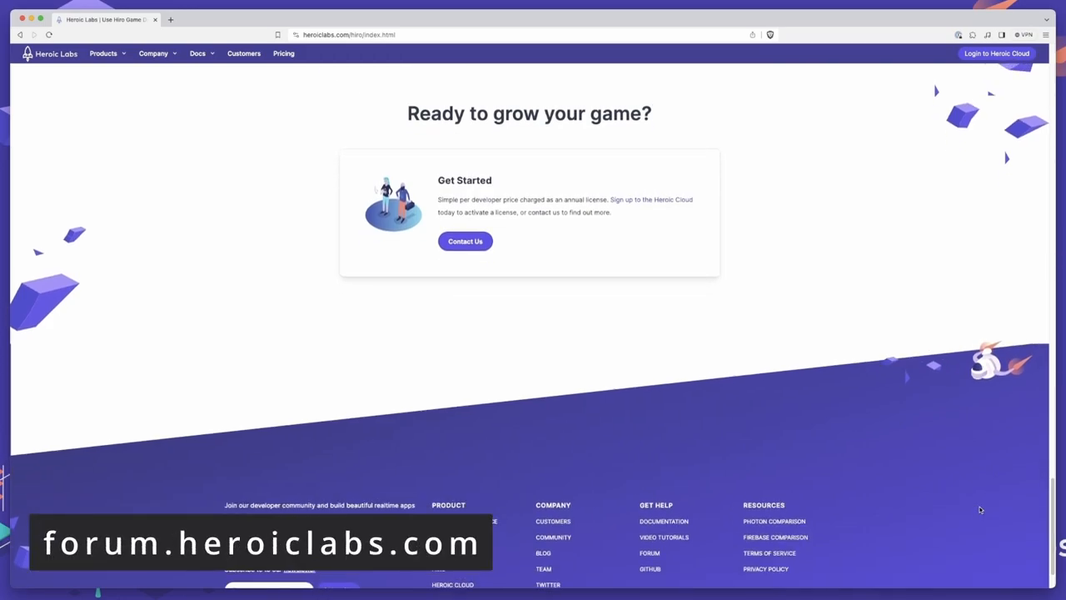